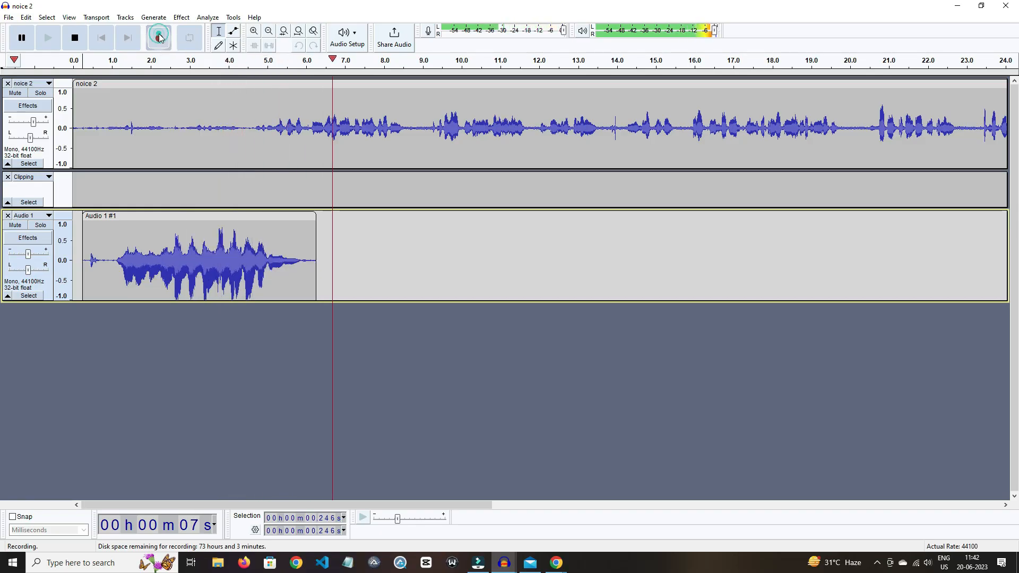
Record a voice clip of about 13 seconds onto the Audio 1 track.
click(159, 38)
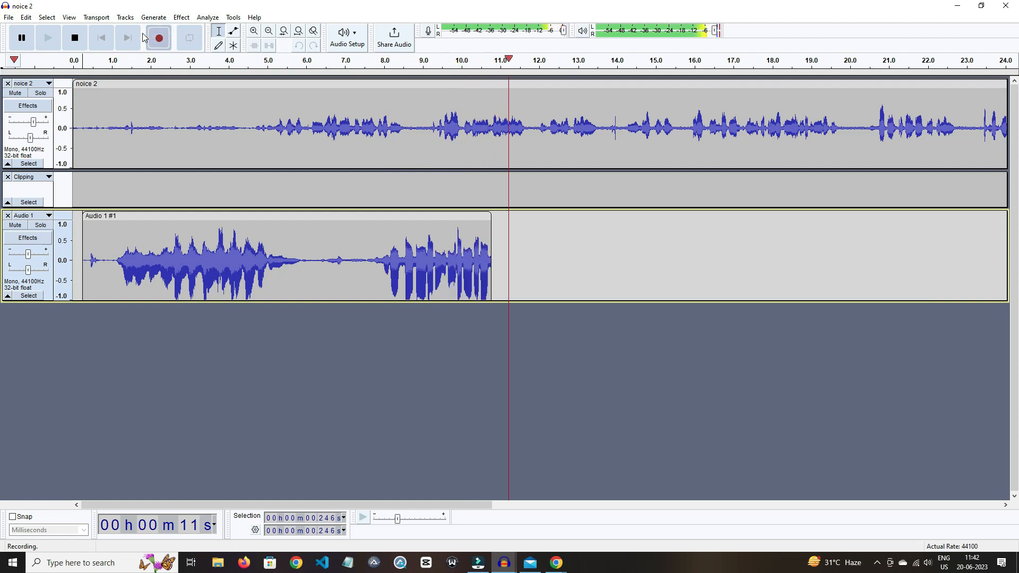
click(21, 37)
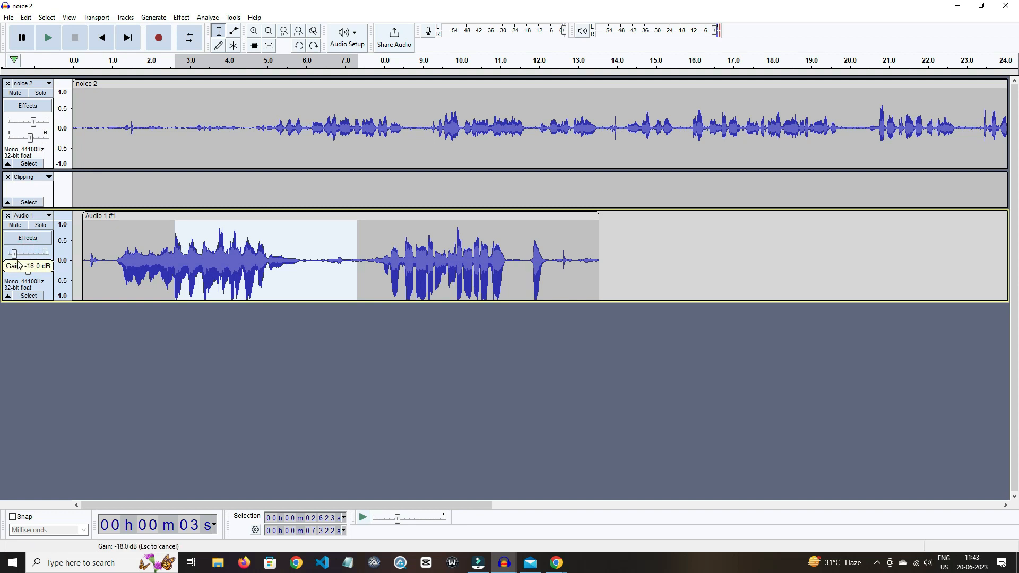
Zoom in and back out on the 2.6–7.3 s selection, then silence it.
click(68, 17)
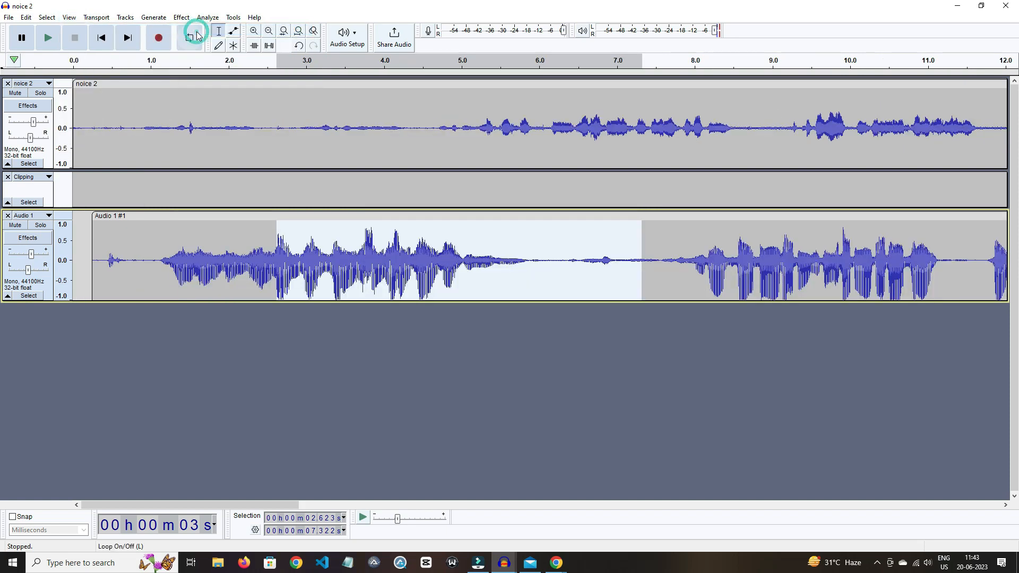
click(95, 17)
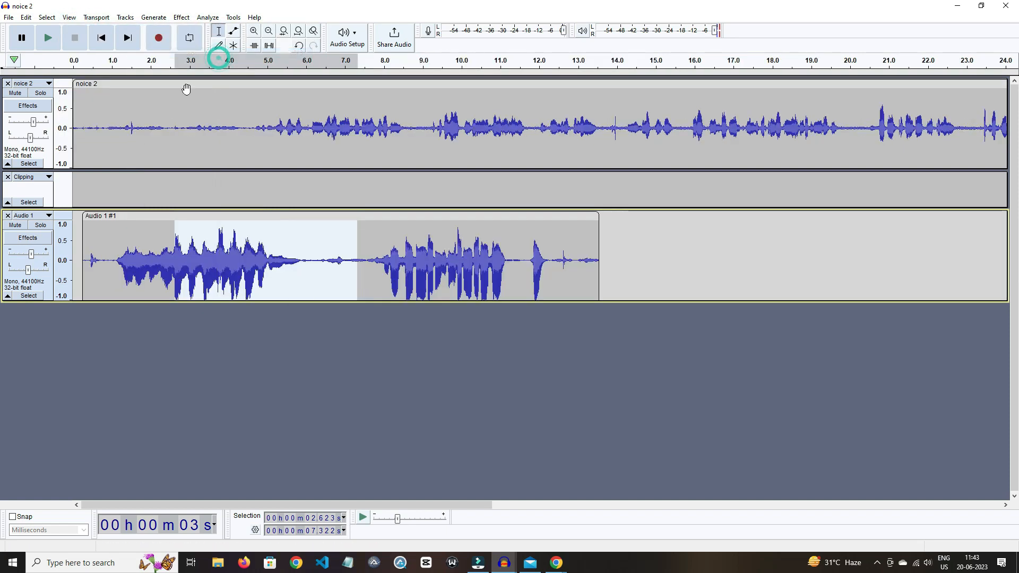
click(269, 44)
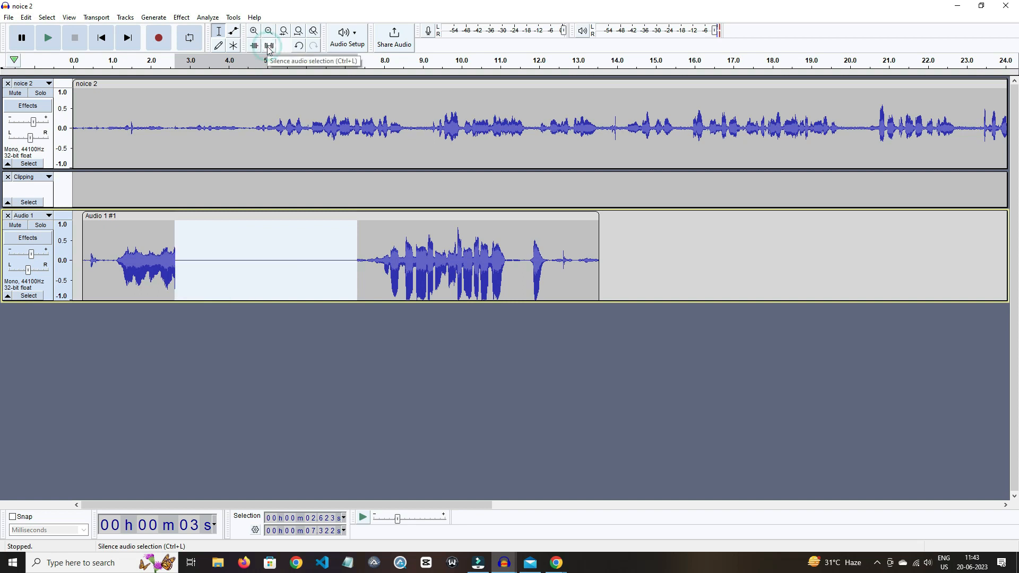
mouse_move(159, 38)
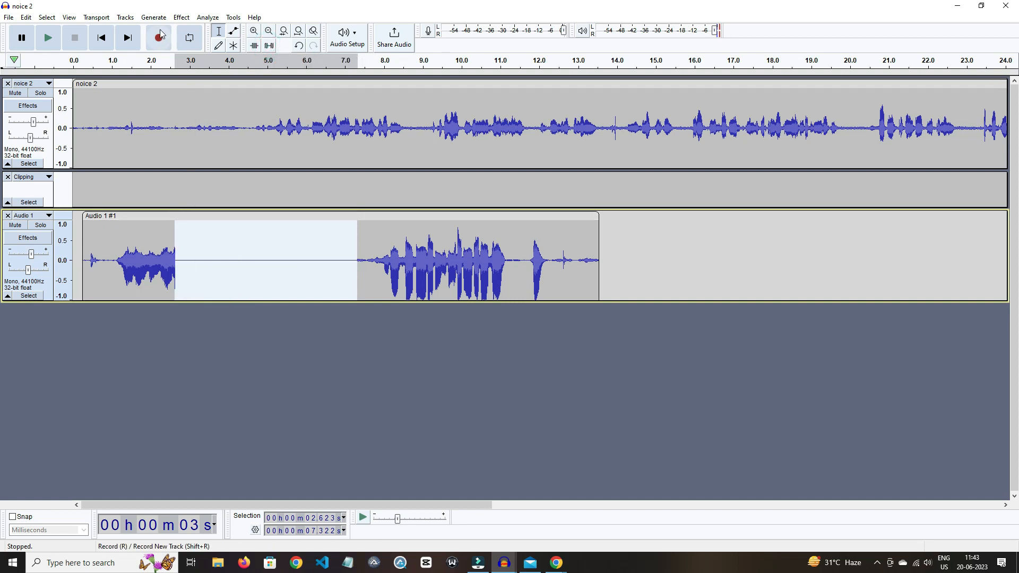
Open Change Pitch from the Effect menu and close it without applying.
click(180, 17)
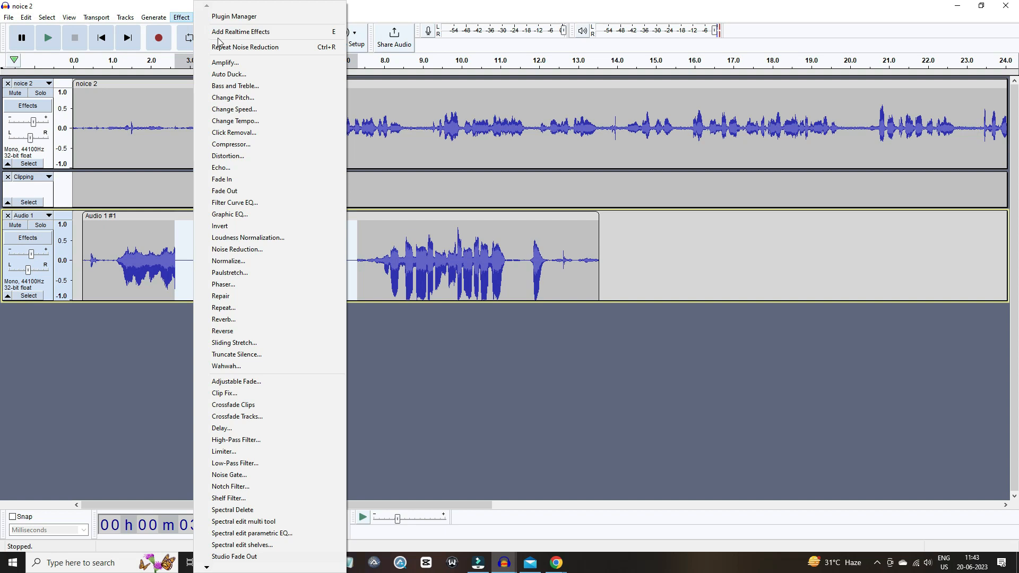
mouse_move(252, 63)
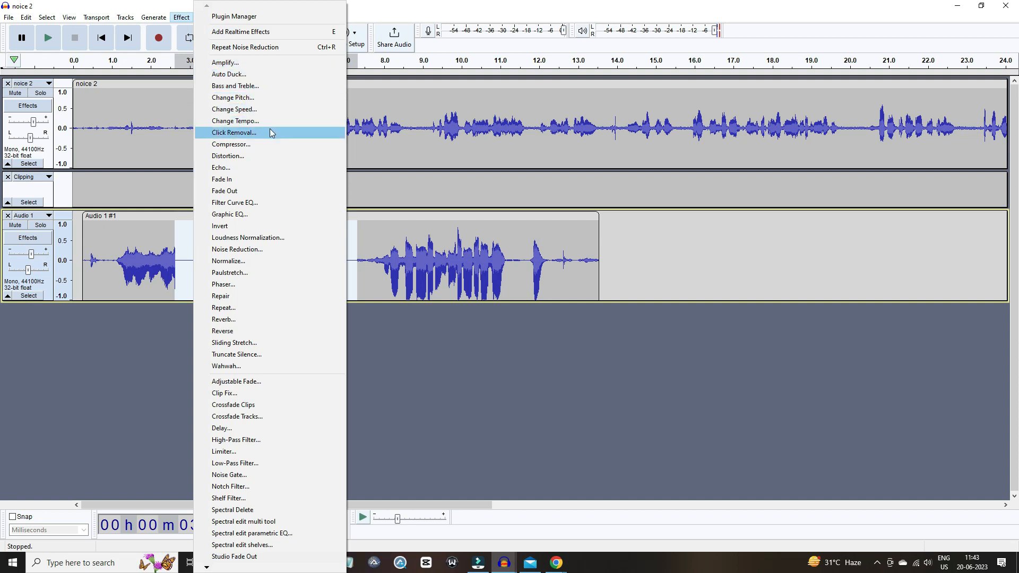
click(232, 97)
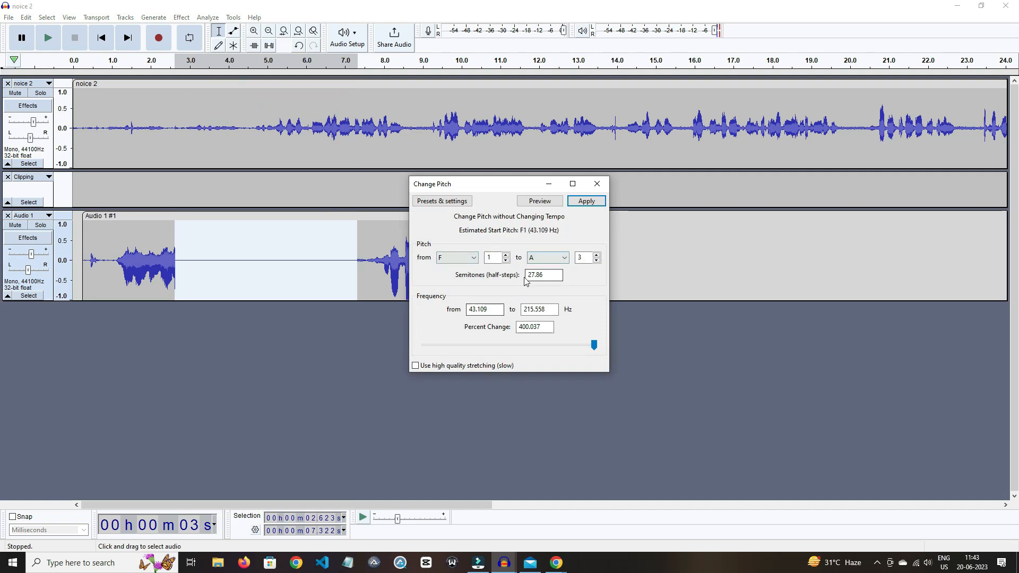
click(585, 201)
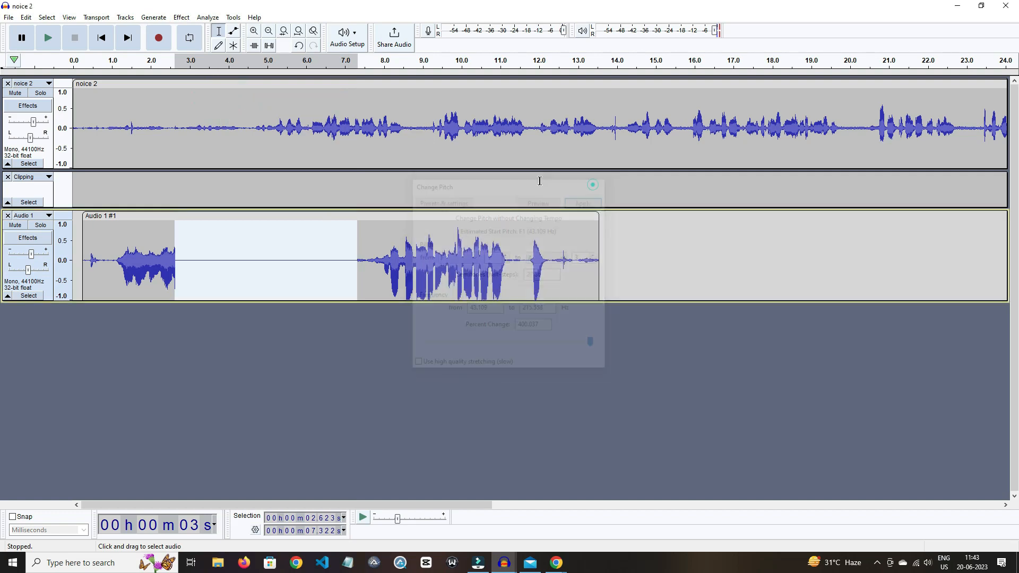
Check Noise Reduction, select about 10.6–12.7 s, and scroll through the Effect menu.
click(182, 17)
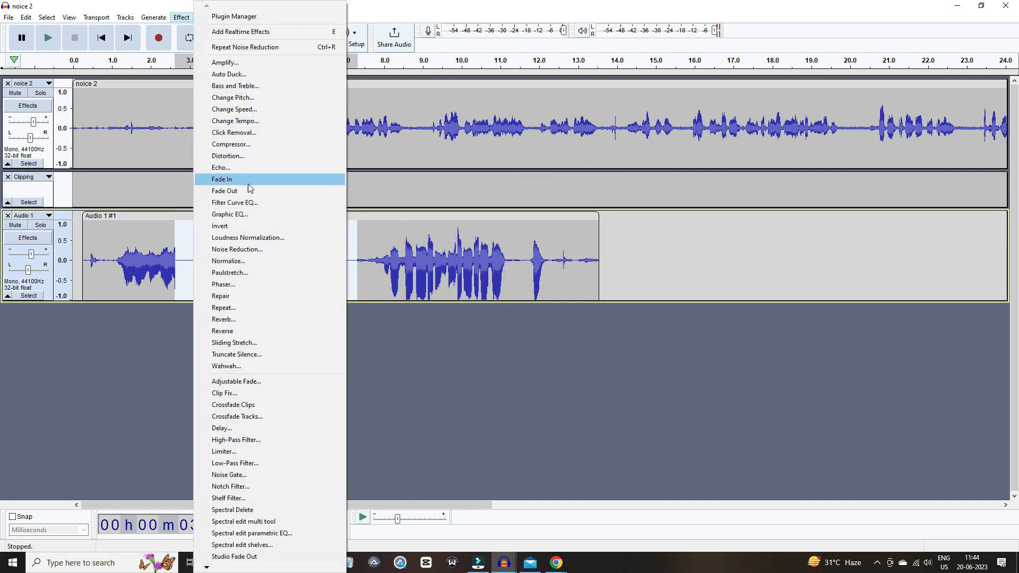
mouse_move(247, 191)
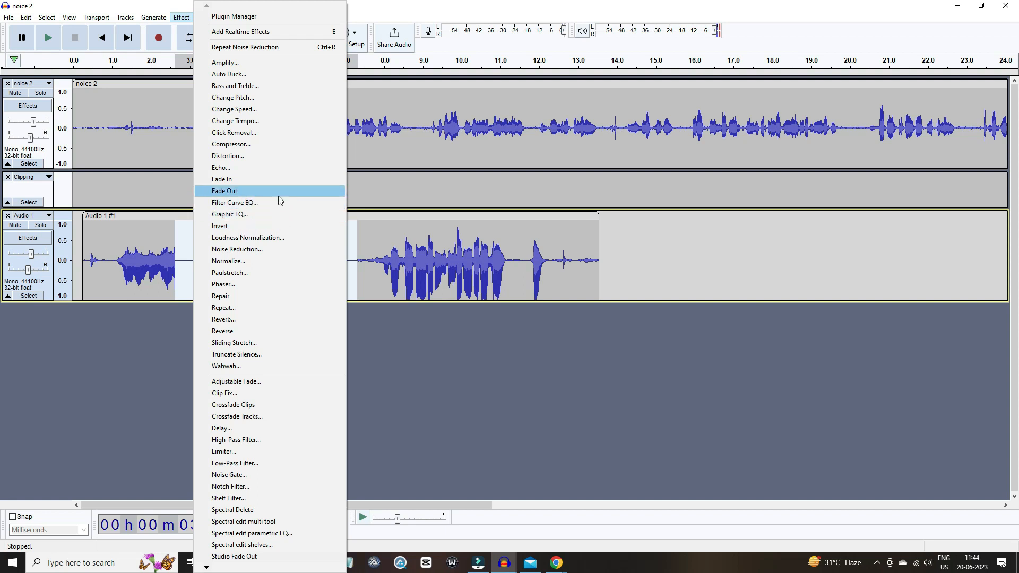
click(238, 249)
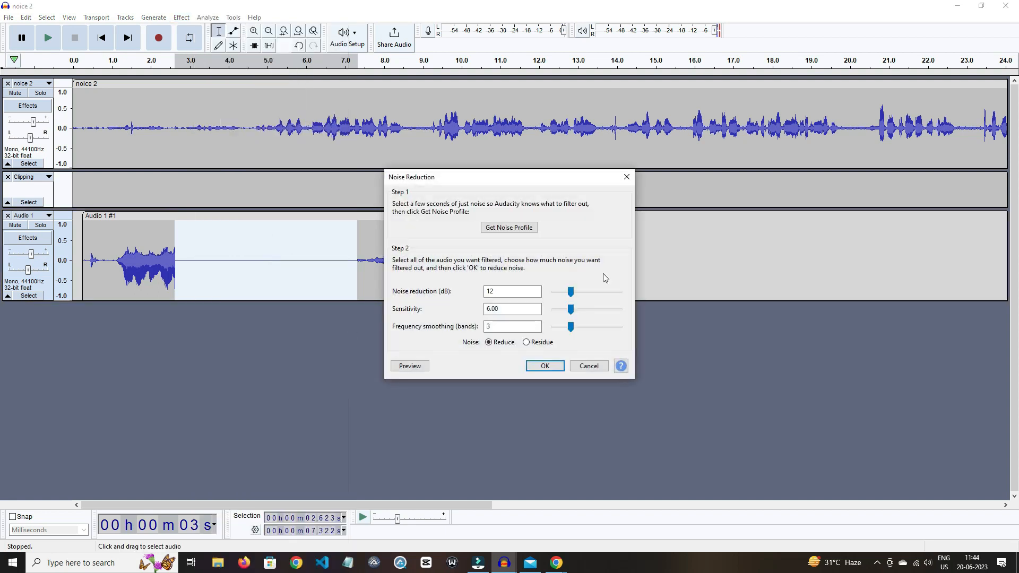
click(544, 365)
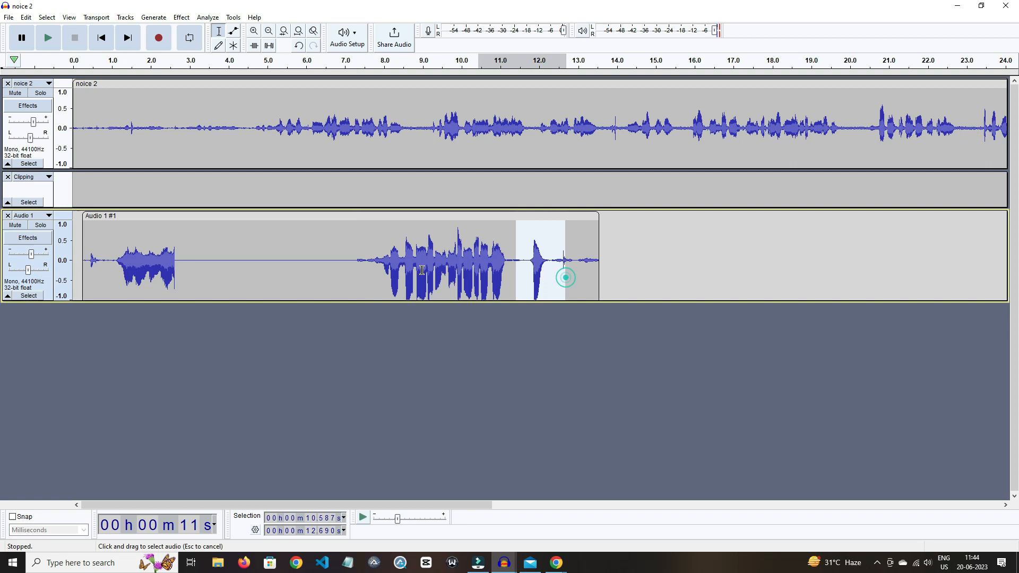
click(181, 17)
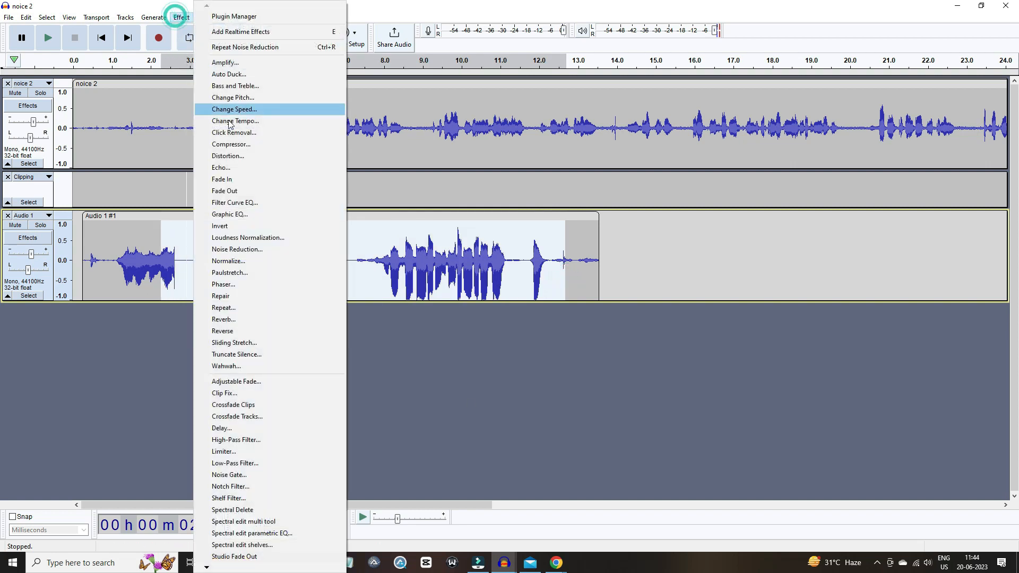
mouse_move(234, 556)
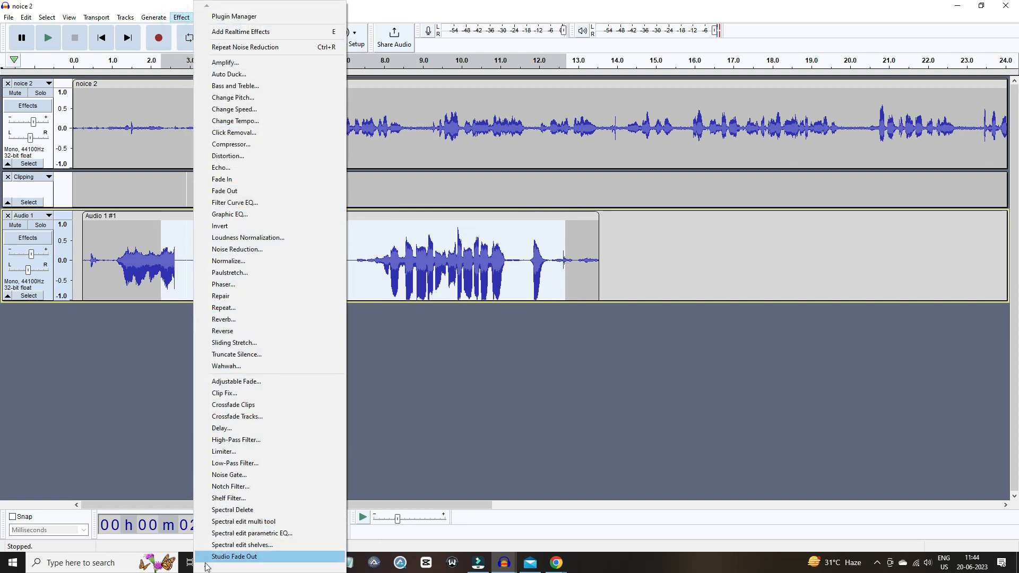
scroll(down, 3)
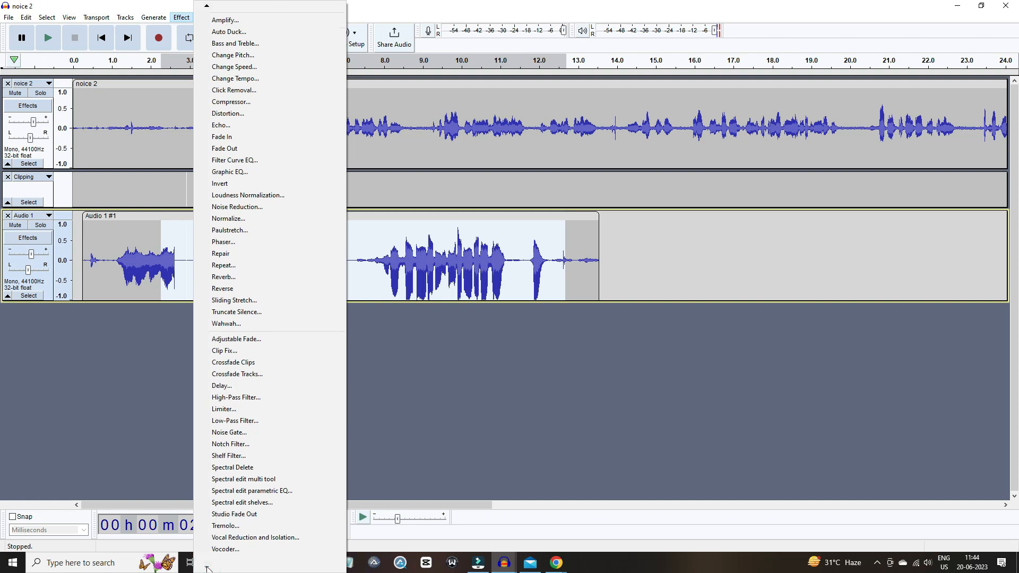
mouse_move(238, 374)
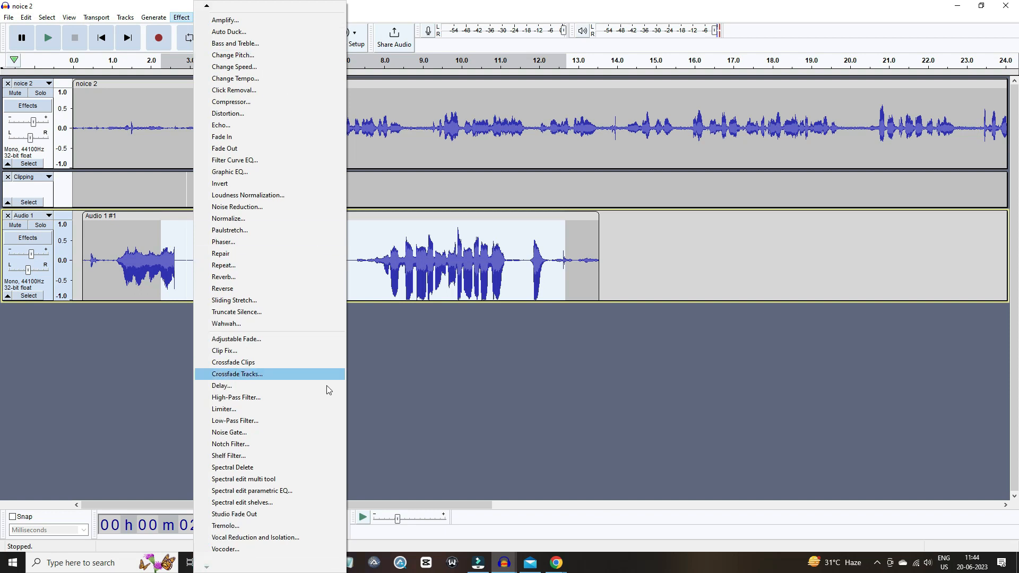
mouse_move(745, 155)
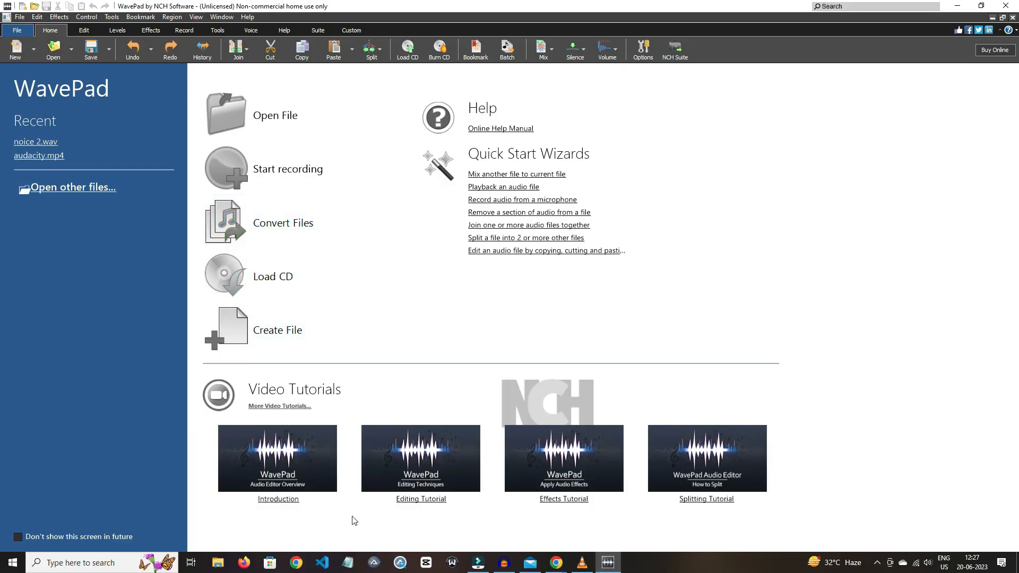
mouse_move(554, 530)
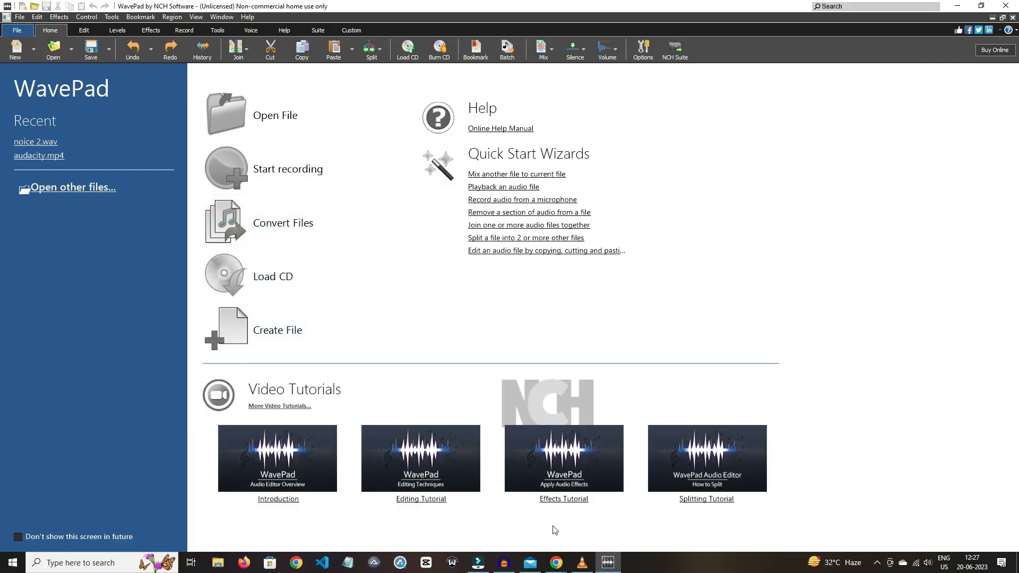
mouse_move(18, 268)
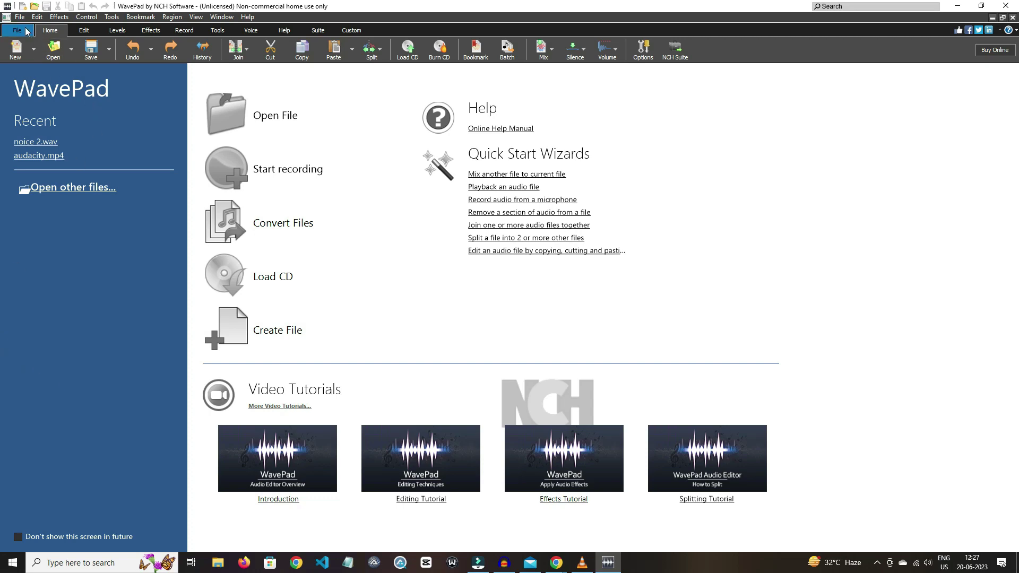
Leave WavePad's start screen, create a new file, and start the Mix with another file wizard.
click(14, 50)
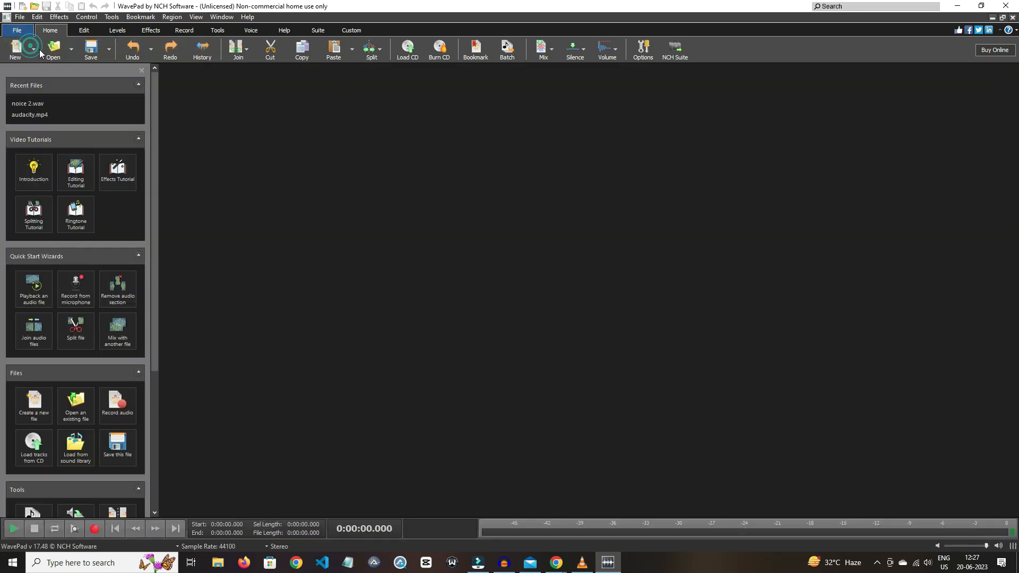
click(15, 49)
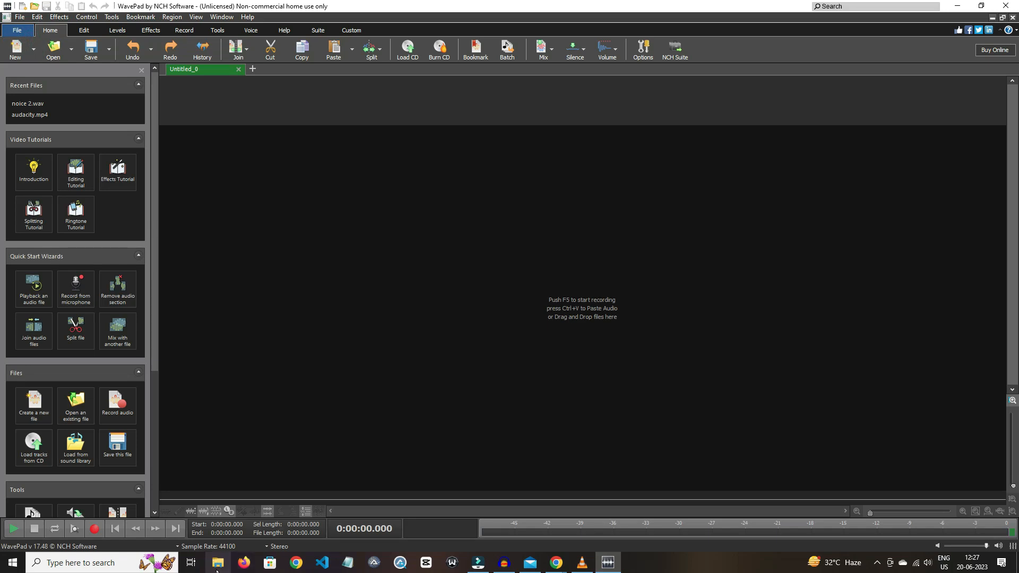
click(218, 563)
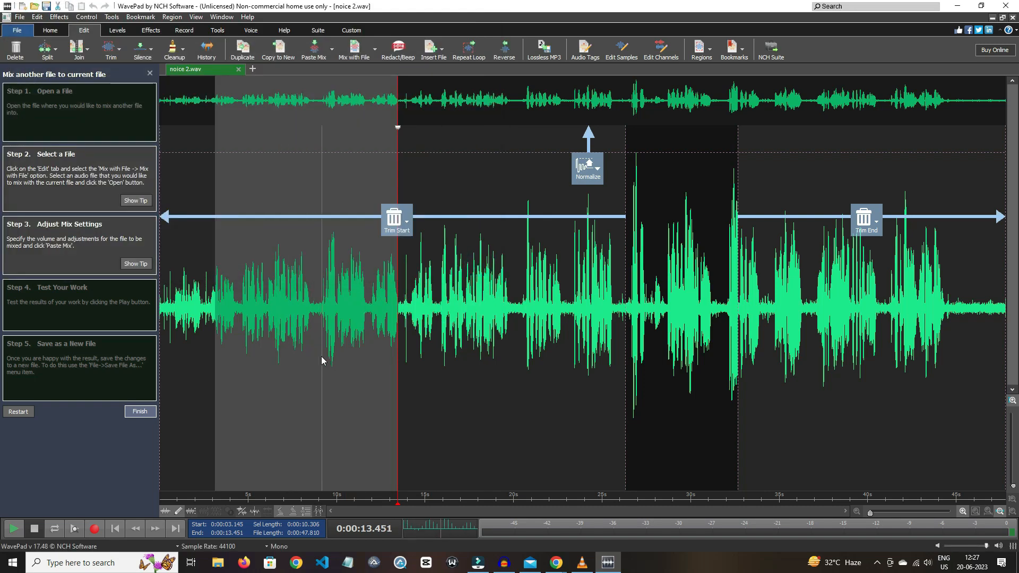
Duplicate noice 2.wav as noice 2_1.wav and apply a graphic equalizer with one band lowered.
click(242, 50)
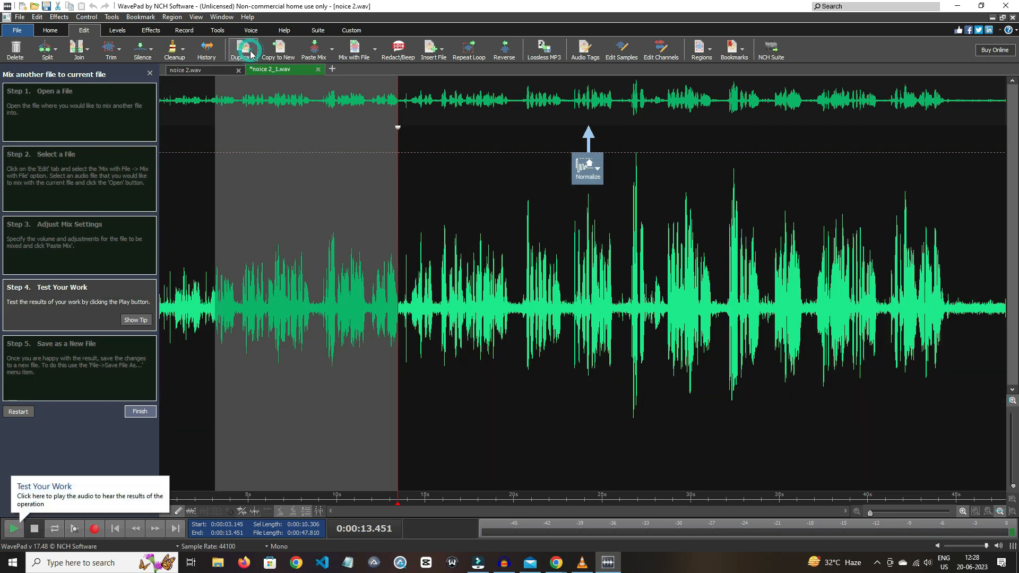
mouse_move(452, 220)
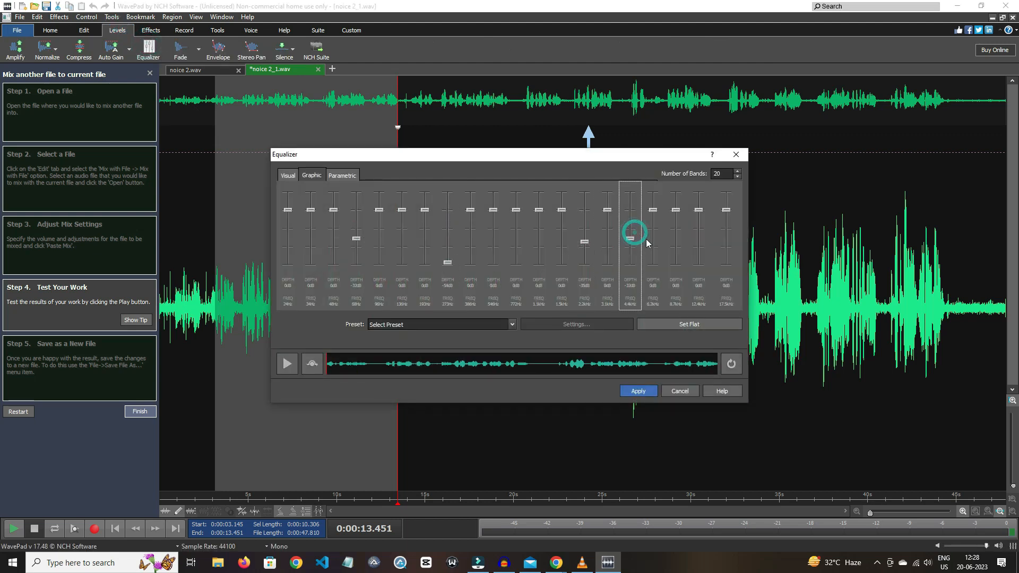
click(637, 390)
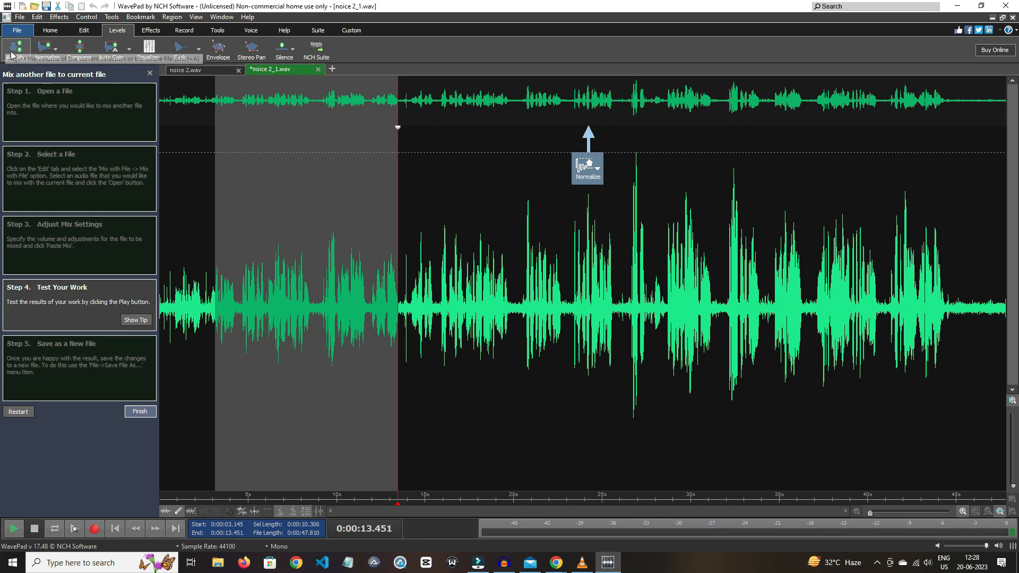
mouse_move(111, 46)
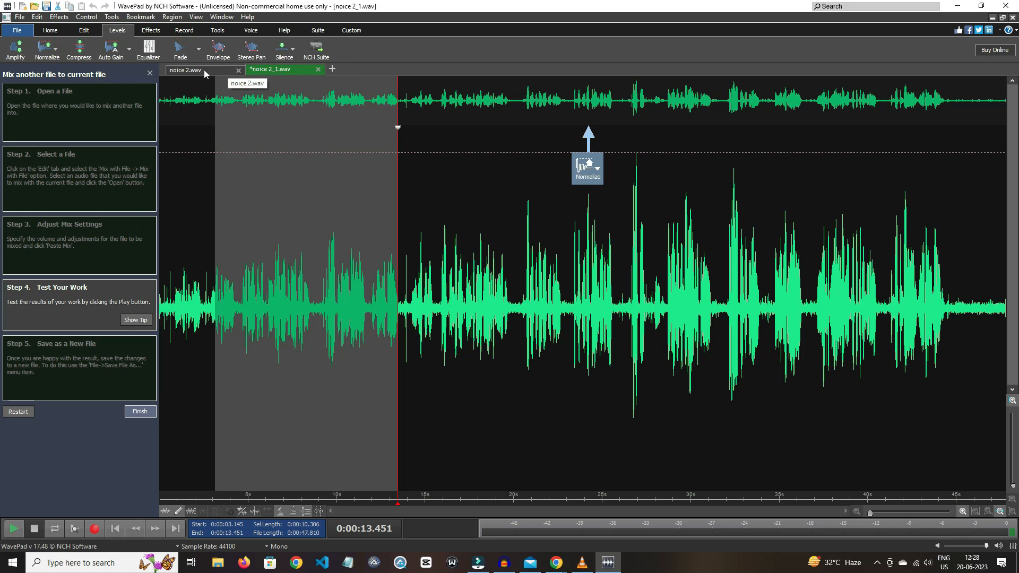
Browse the Record and Tools tabs and open FFT and TFFT analyses of noice 2_1.wav.
click(183, 31)
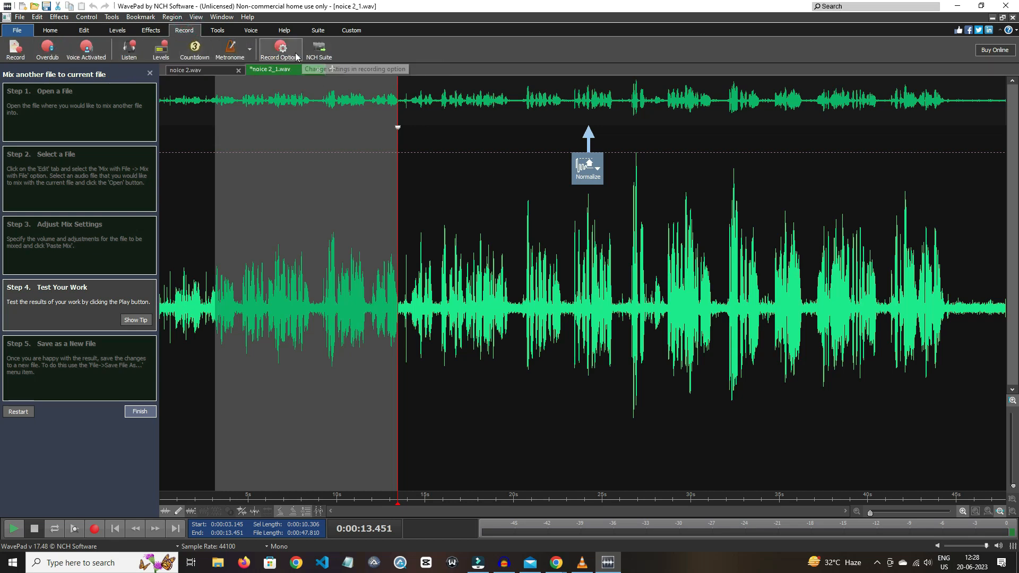
click(217, 30)
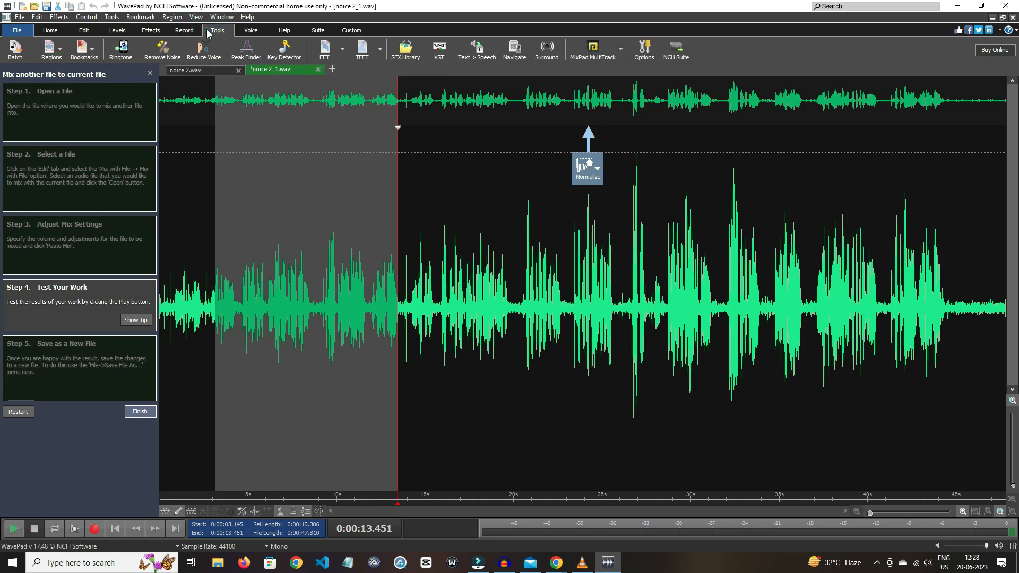
mouse_move(162, 50)
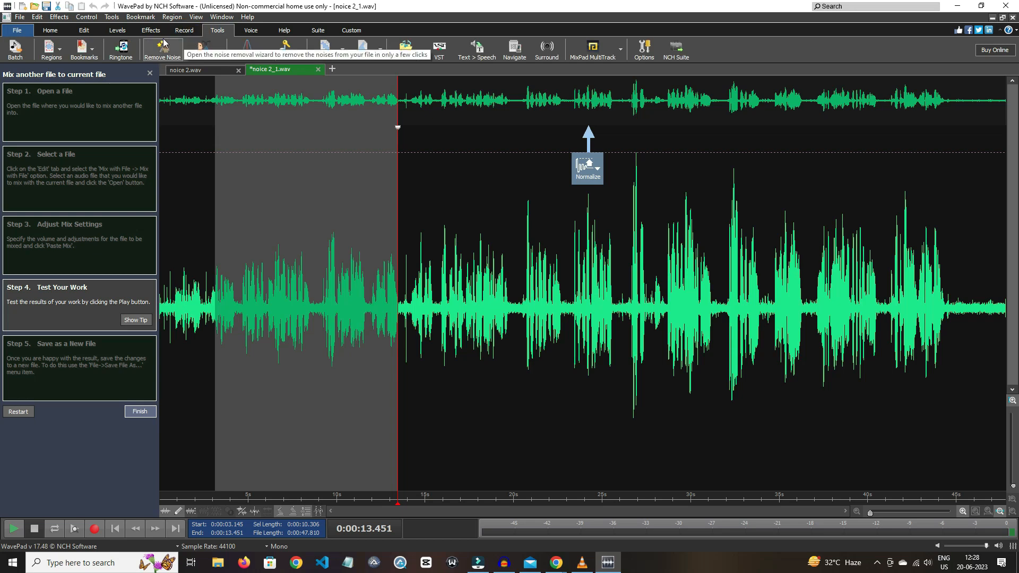
mouse_move(203, 50)
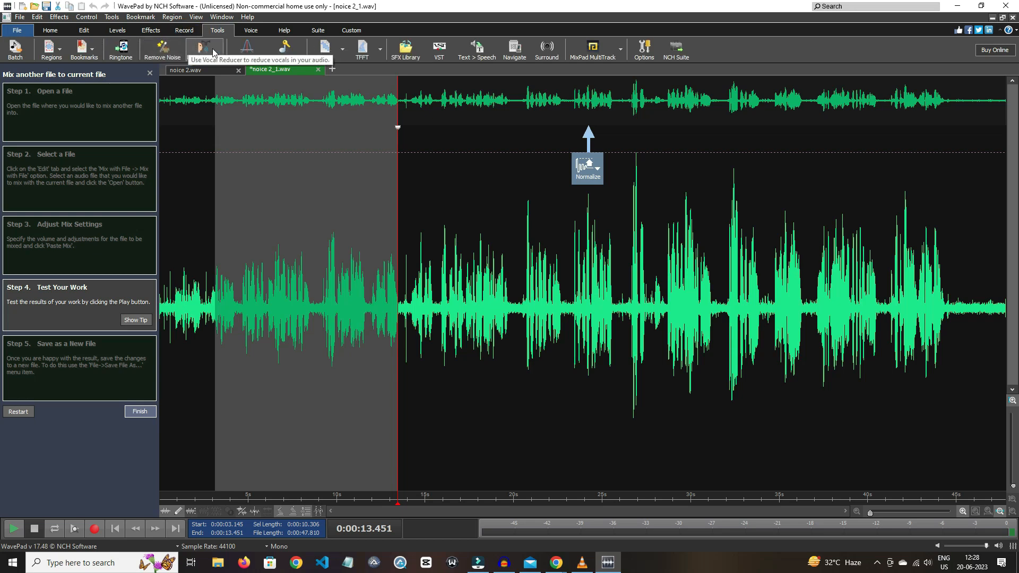
click(324, 49)
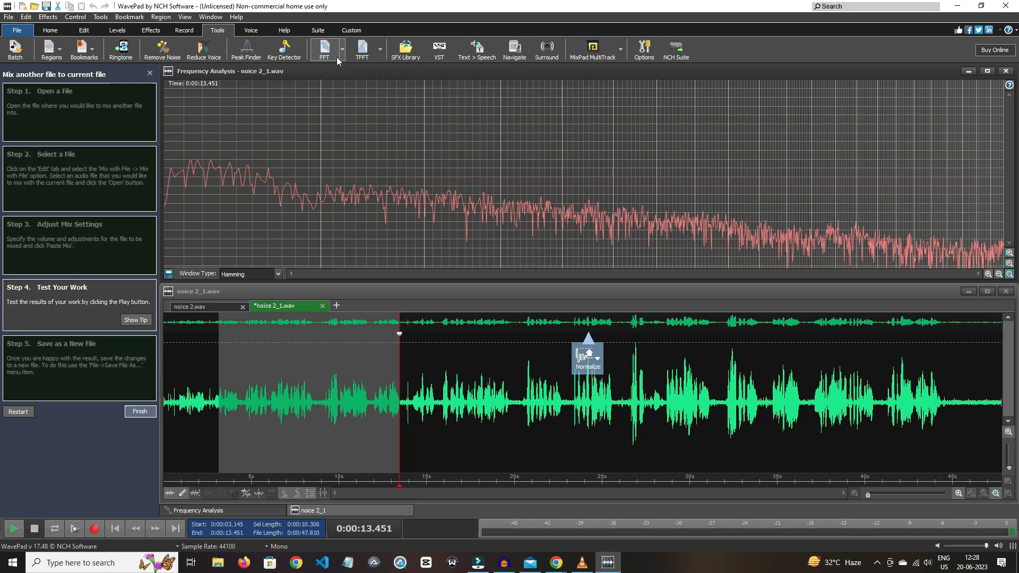
click(362, 50)
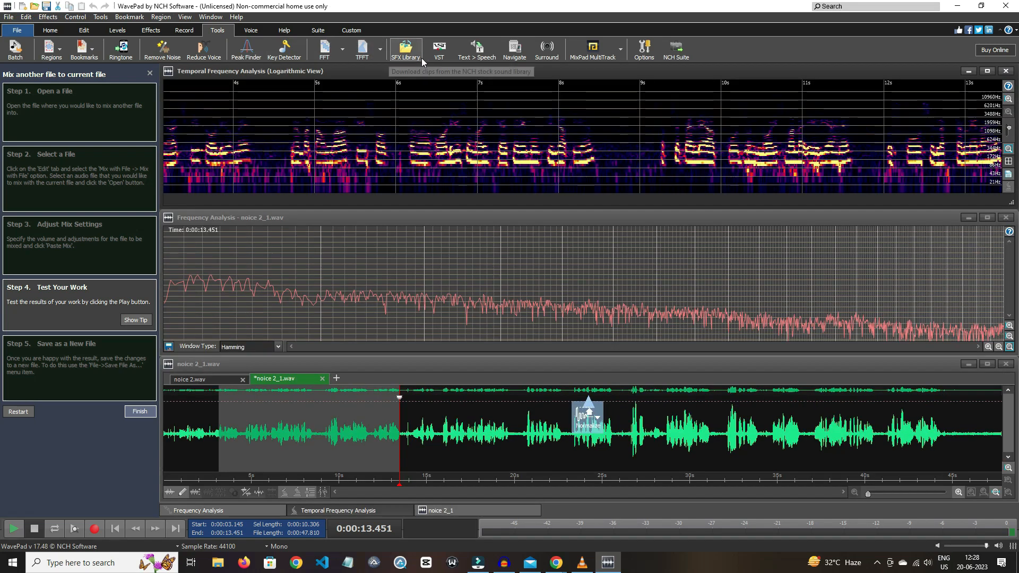
Open and cancel the text-to-speech synthesizer, then browse the Voice tab features.
click(475, 50)
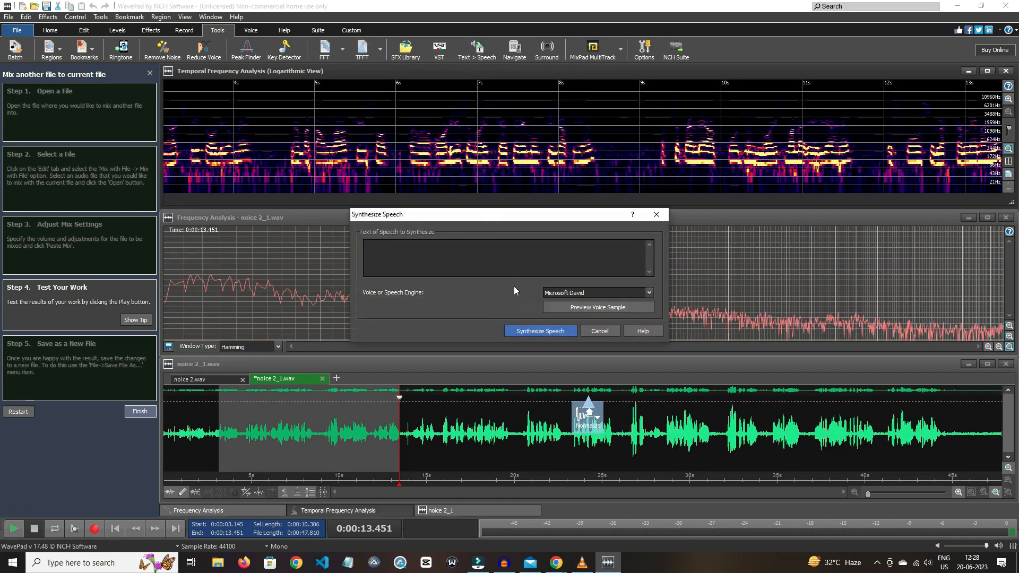
click(599, 330)
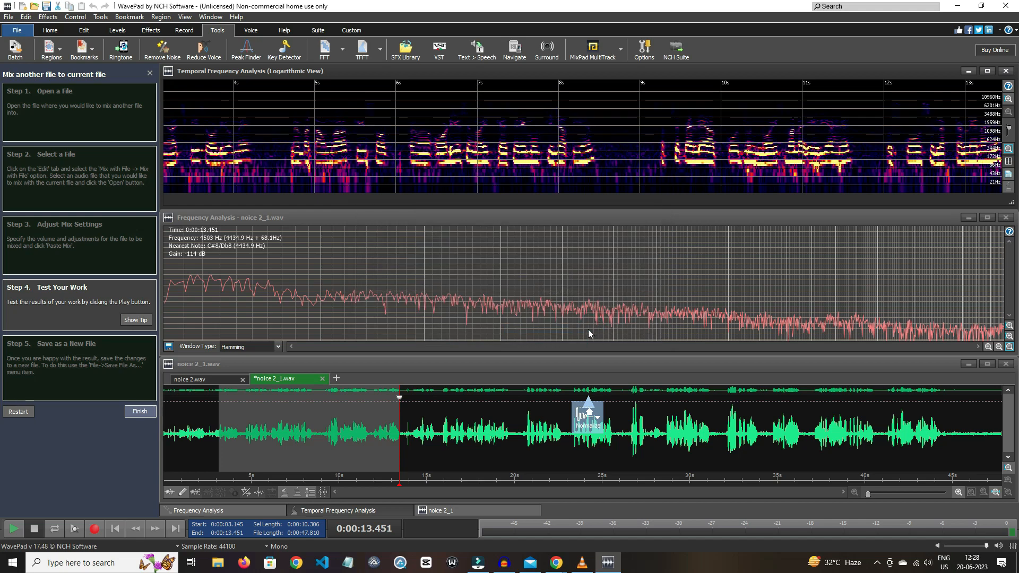
click(250, 30)
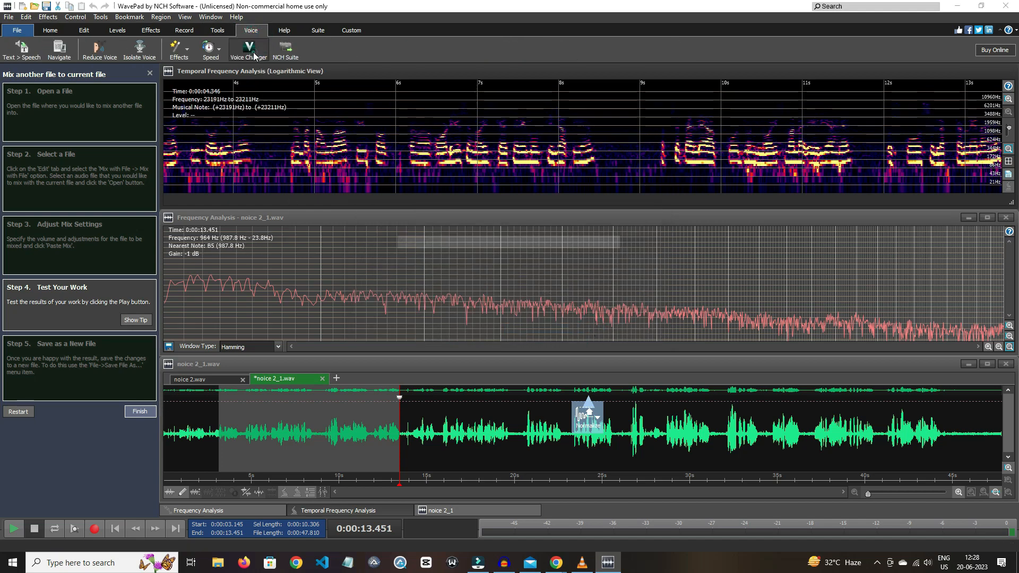
click(247, 49)
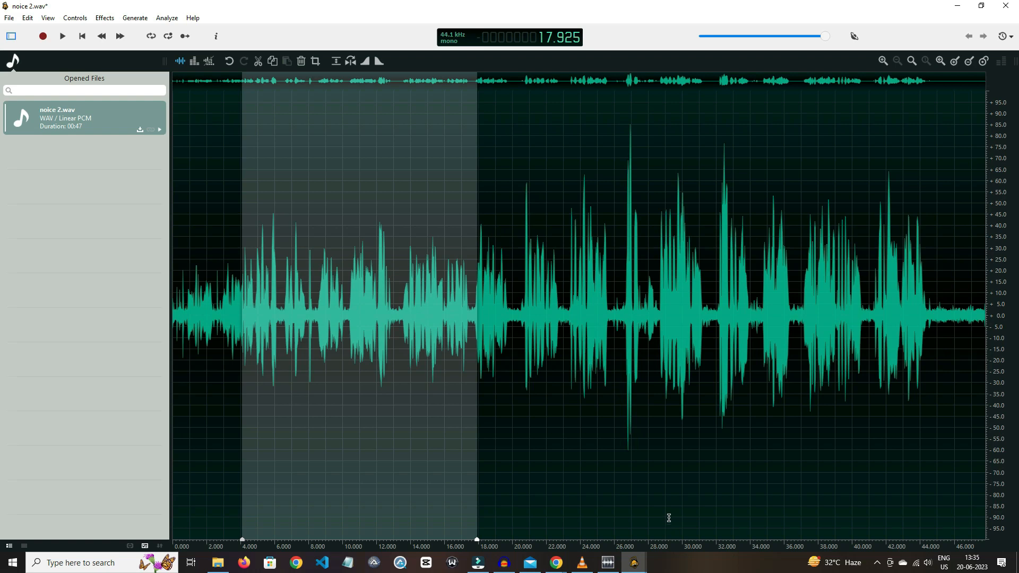
Show noice 2.wav's spectrogram and delete the 4–17 s selection, leaving 34 seconds.
click(208, 61)
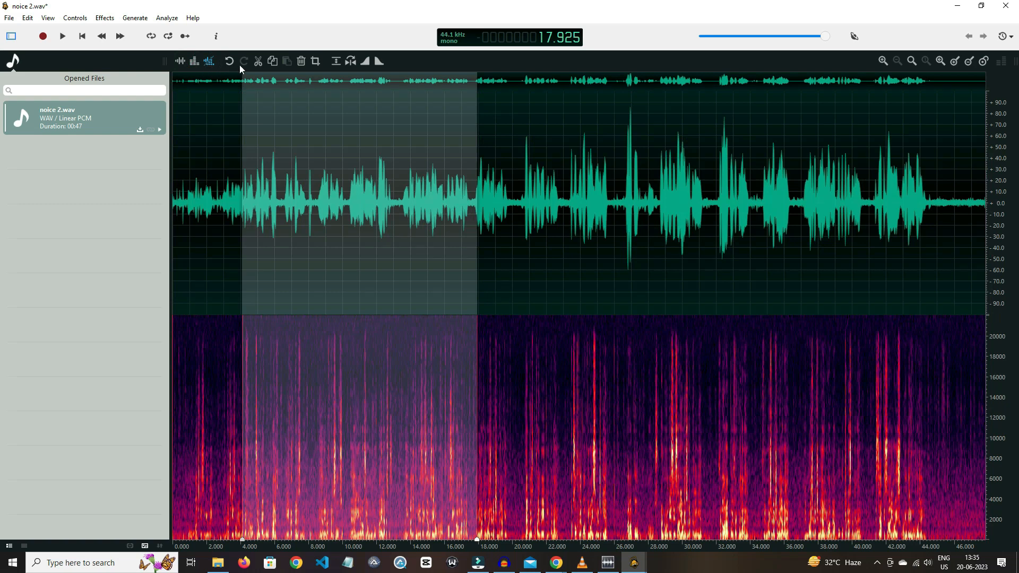
mouse_move(257, 60)
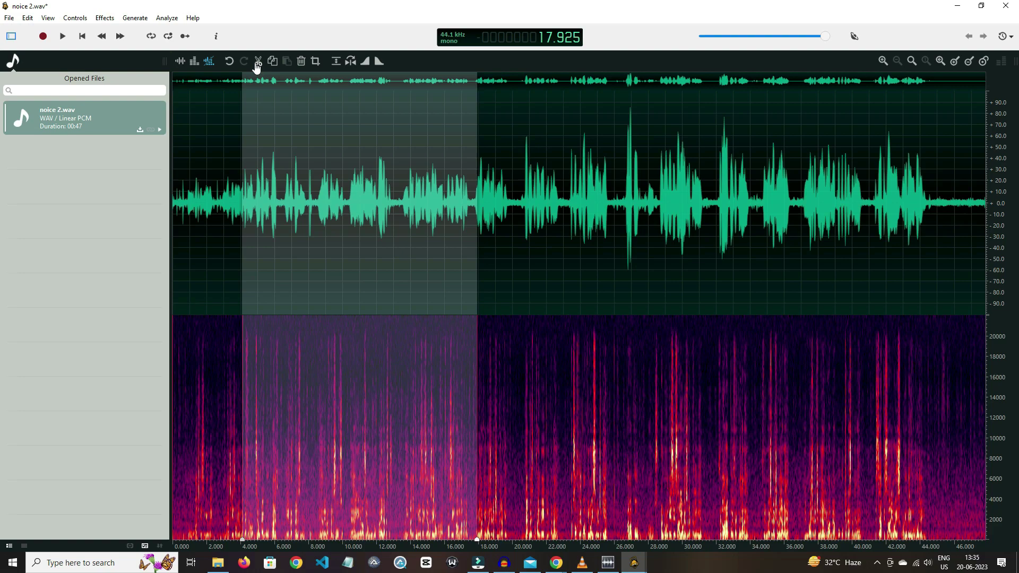
click(258, 61)
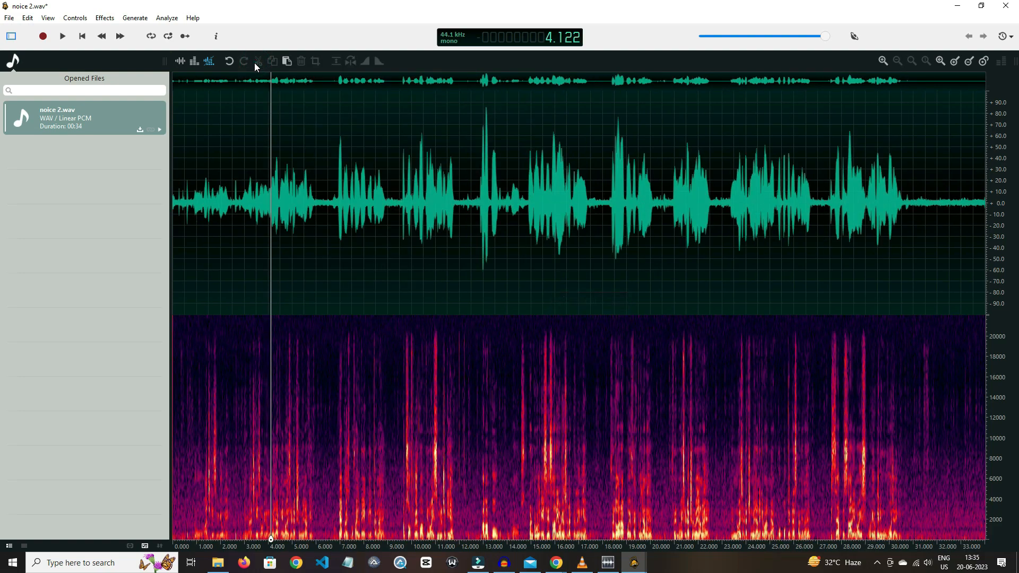
Undo the cut, then reverse the 4–18 s section and sharply reduce its volume.
click(286, 61)
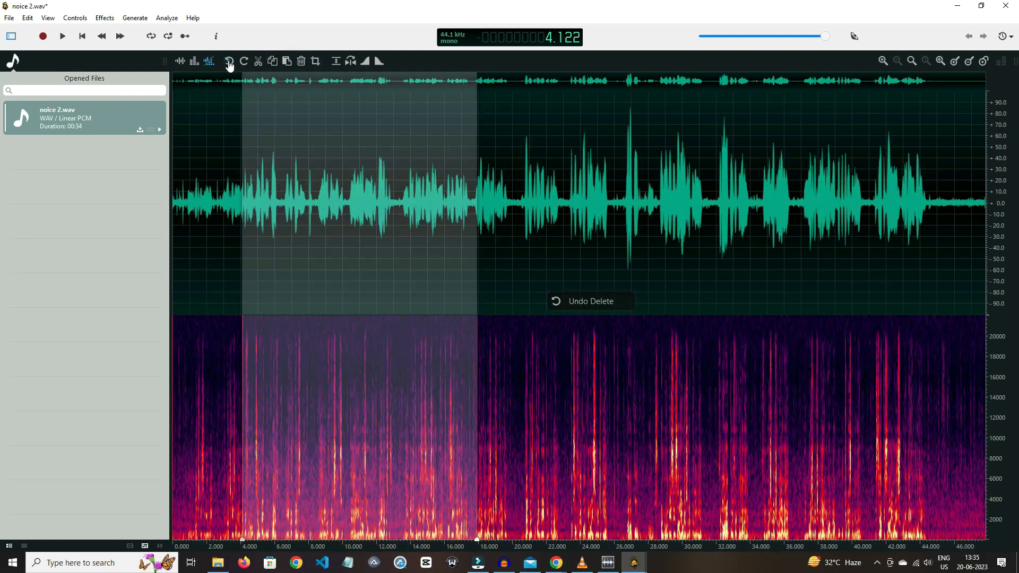
click(335, 61)
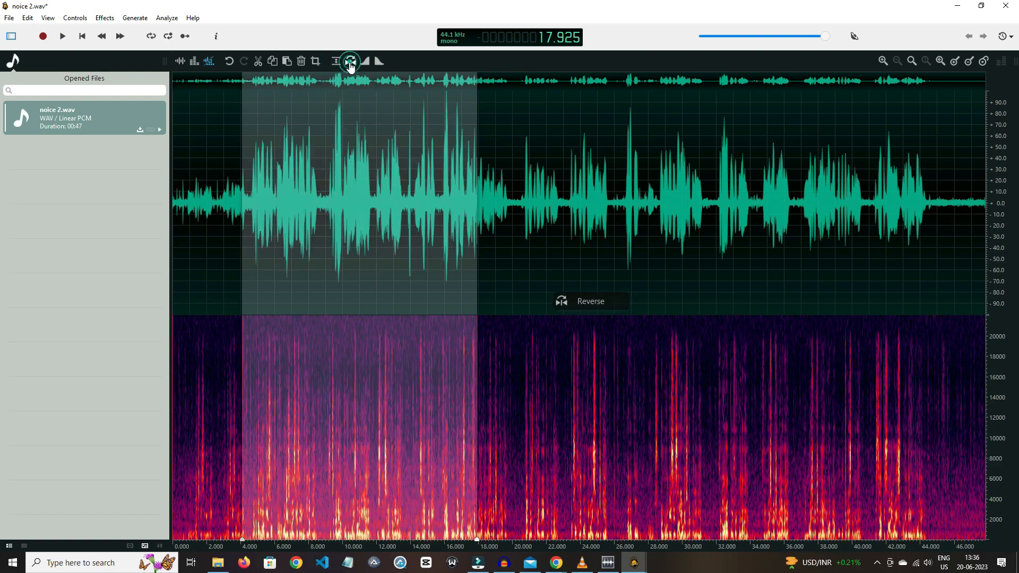
click(350, 60)
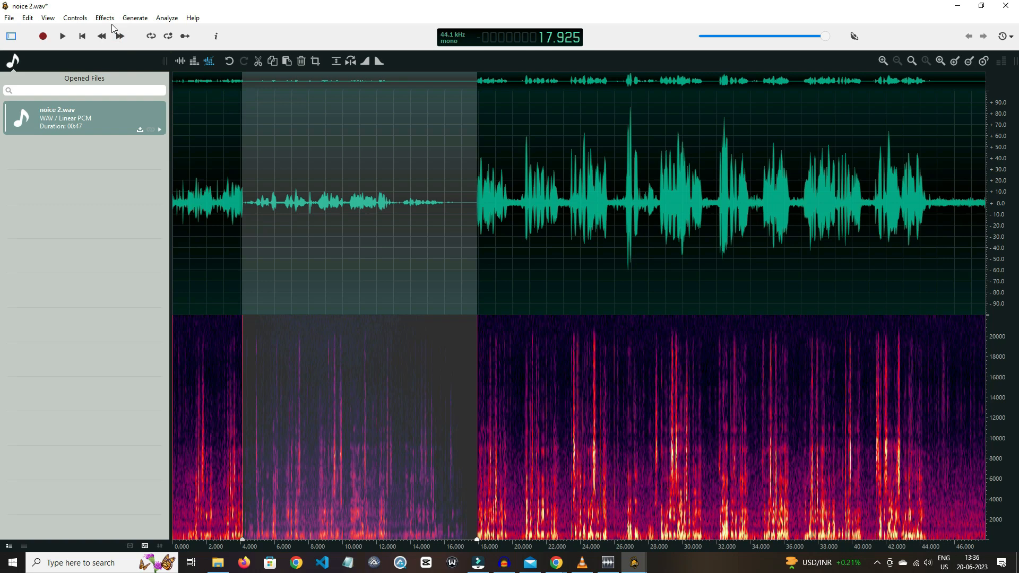
click(104, 17)
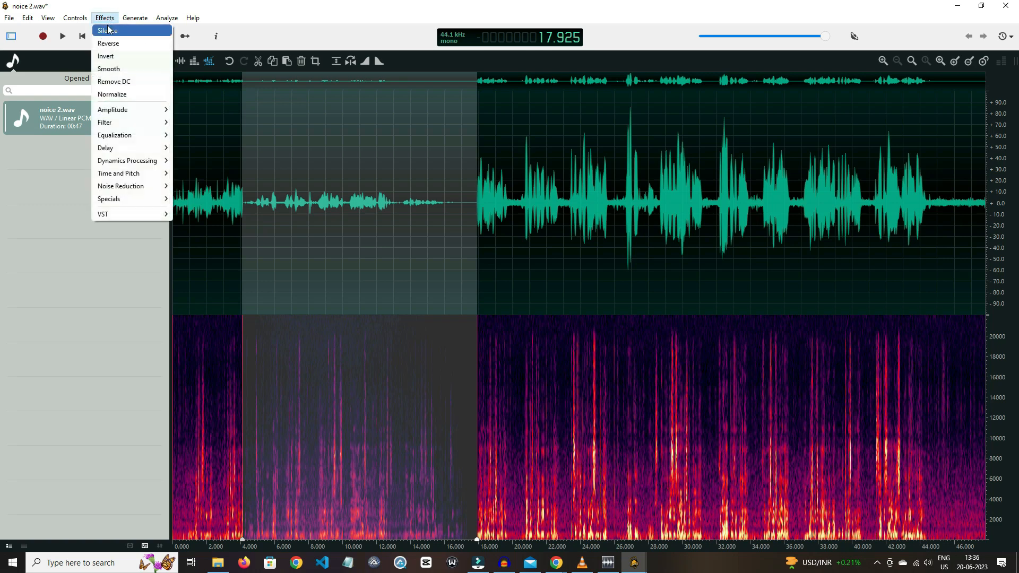
mouse_move(113, 81)
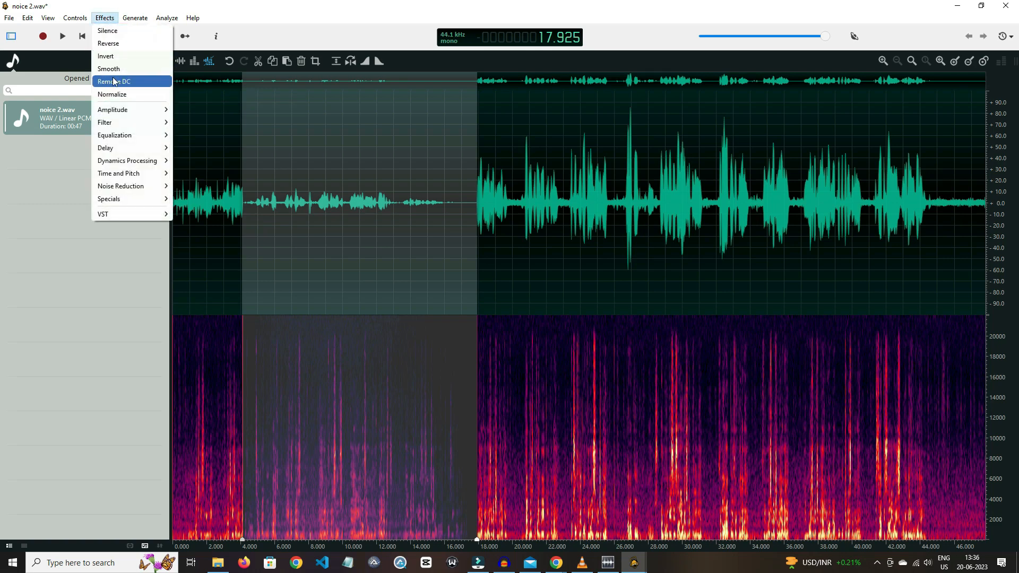
mouse_move(114, 69)
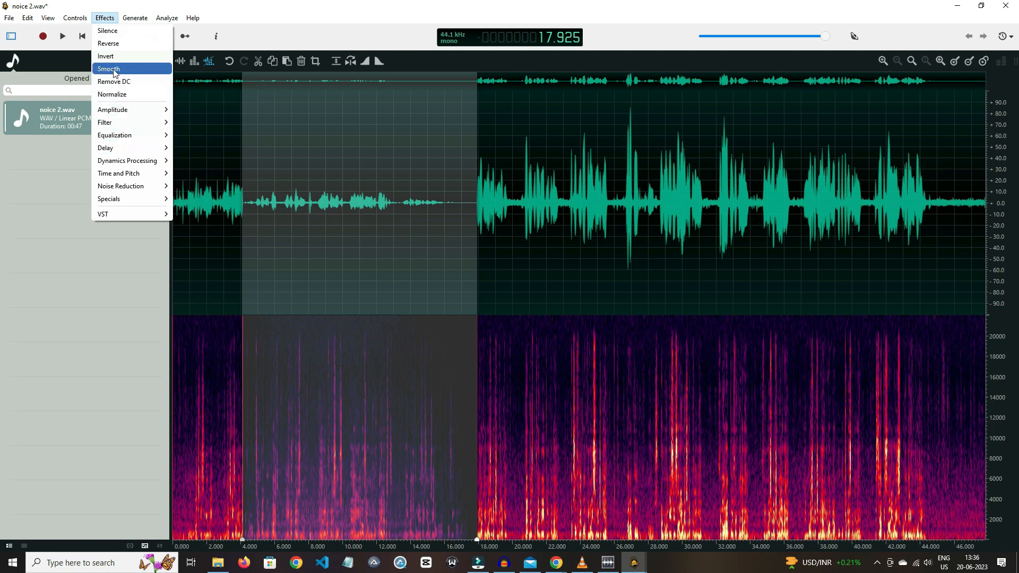
click(134, 17)
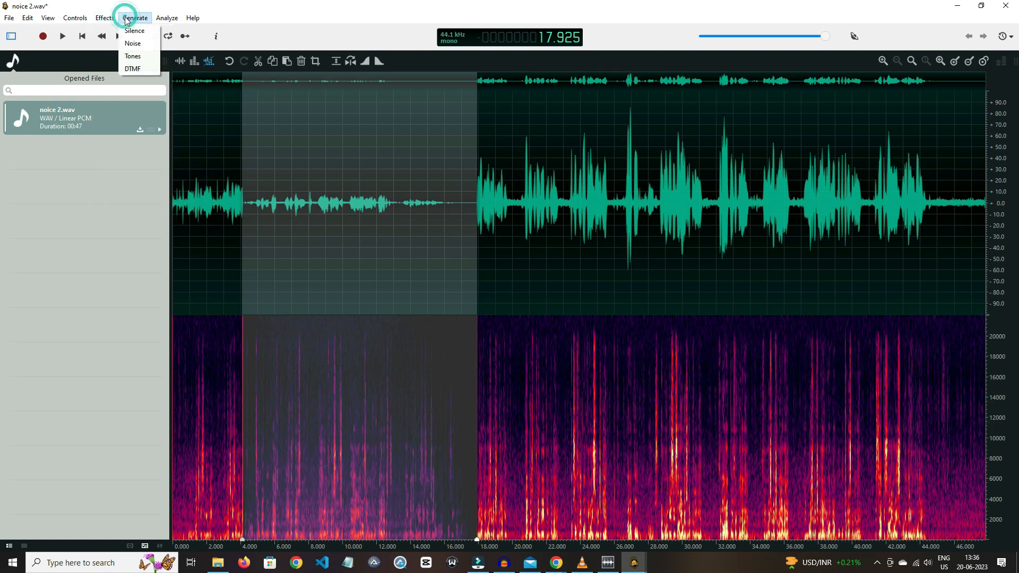
mouse_move(132, 68)
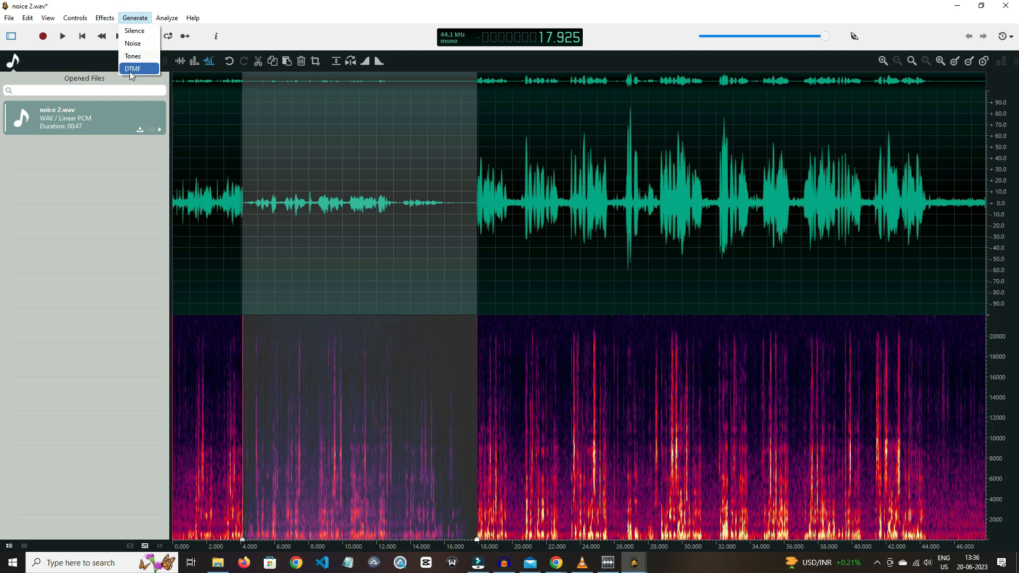
mouse_move(133, 44)
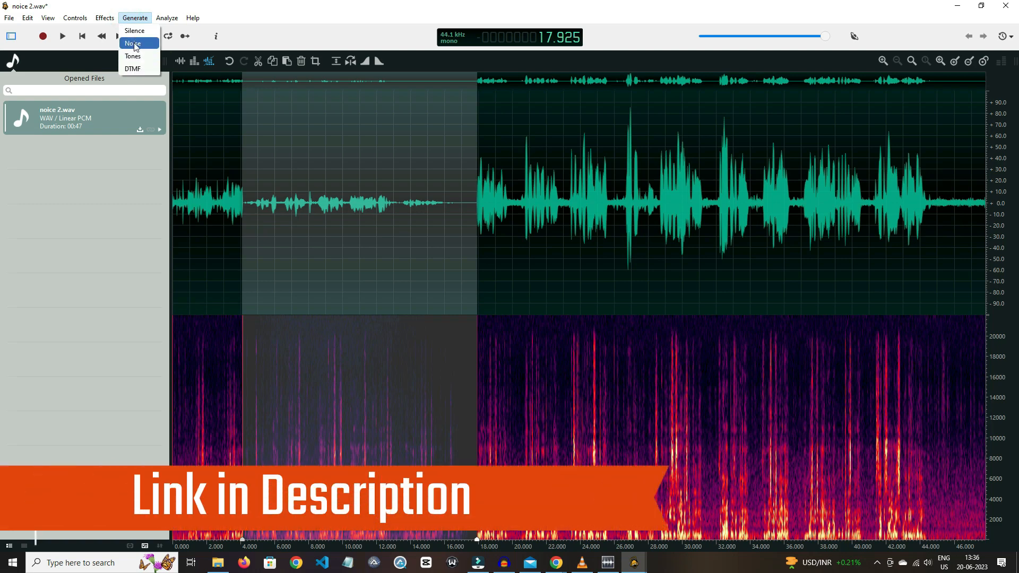
click(135, 31)
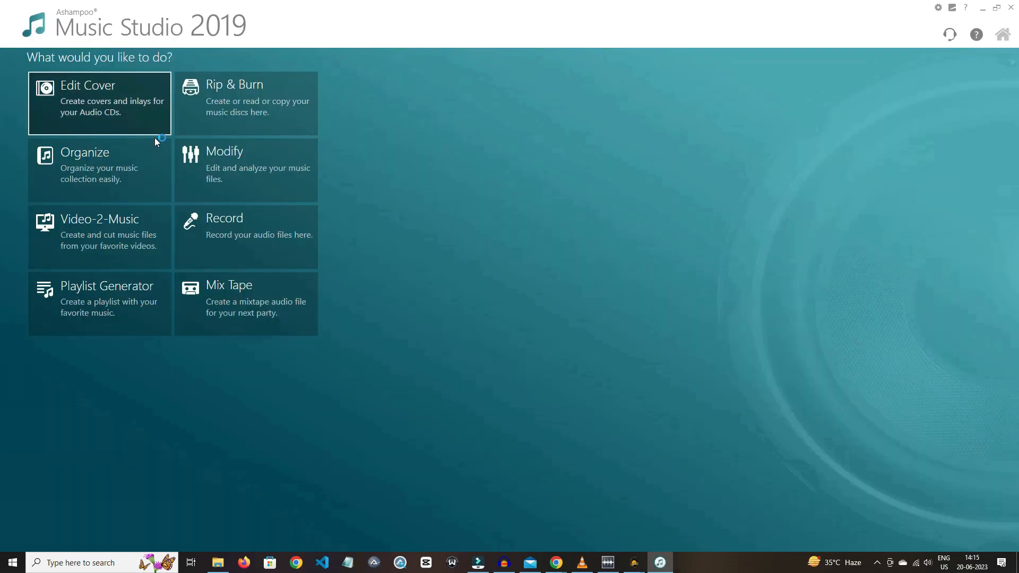
mouse_move(220, 182)
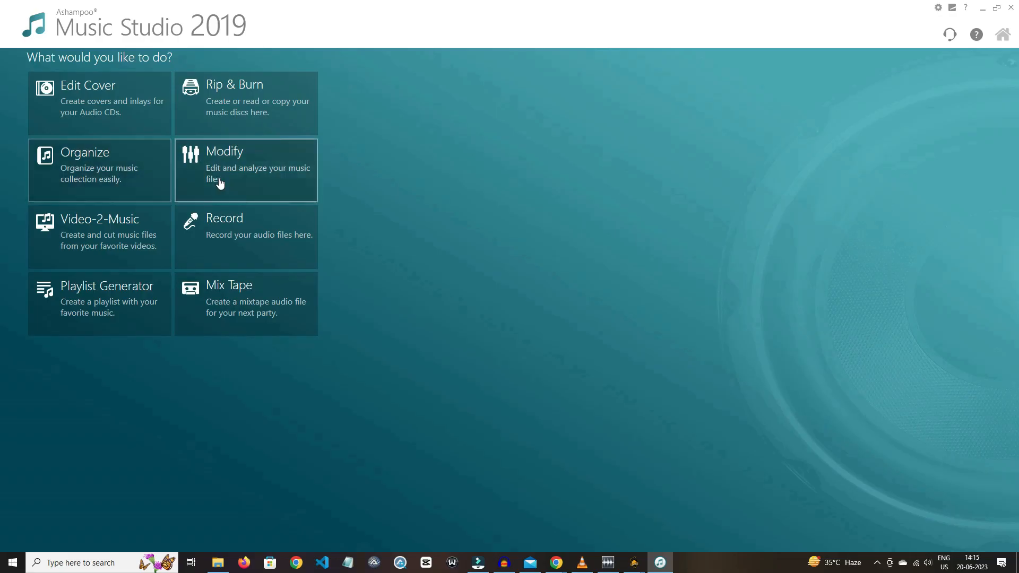
mouse_move(400, 252)
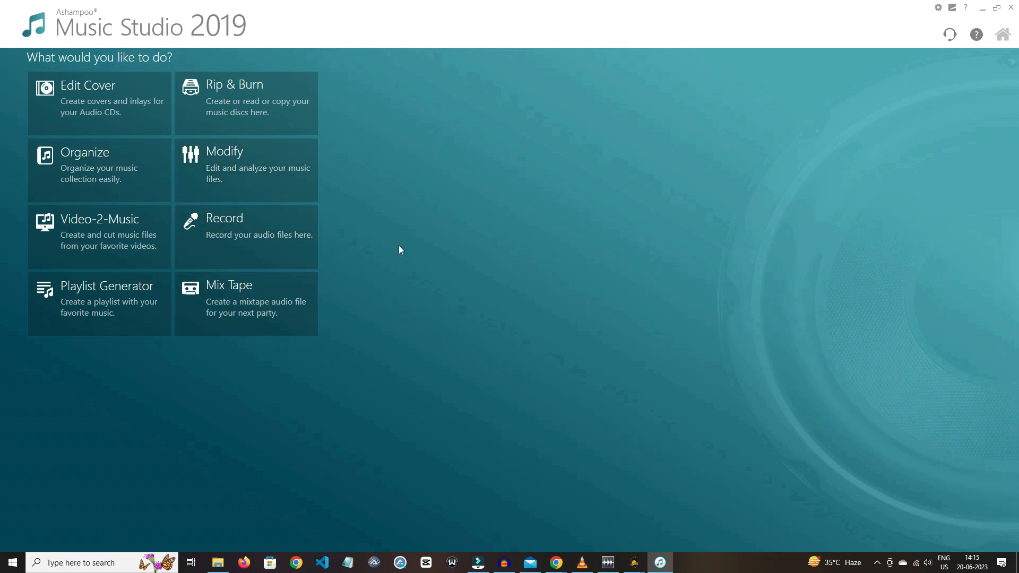
mouse_move(234, 223)
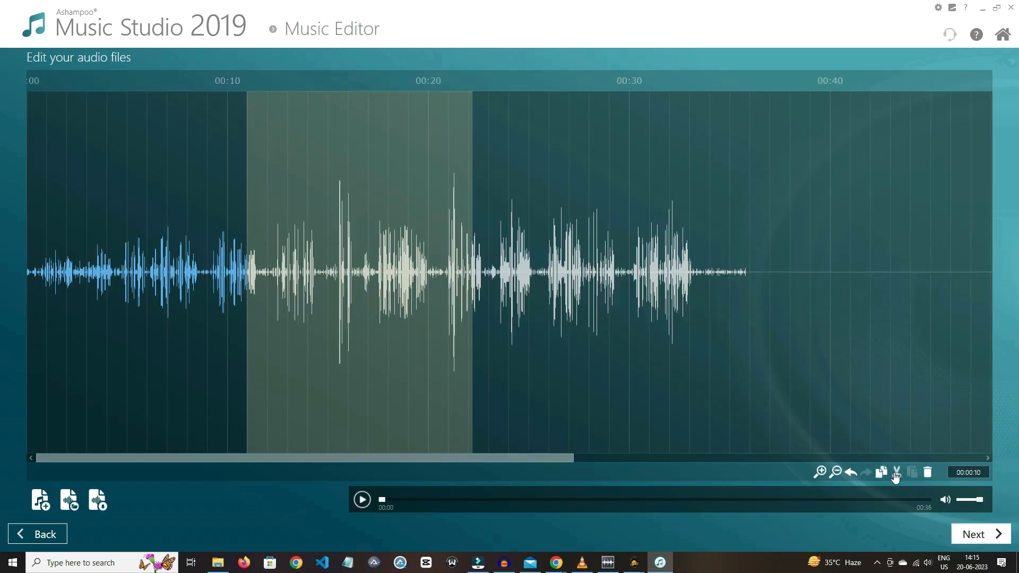
Fade in the noice 2 clip from around 00:13 and return to the start menu.
click(895, 472)
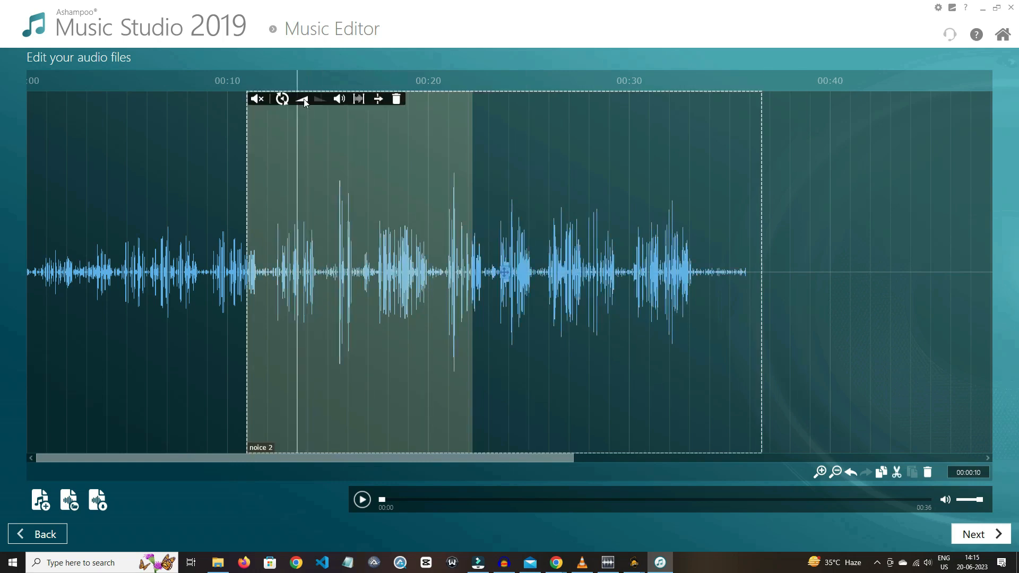
click(301, 99)
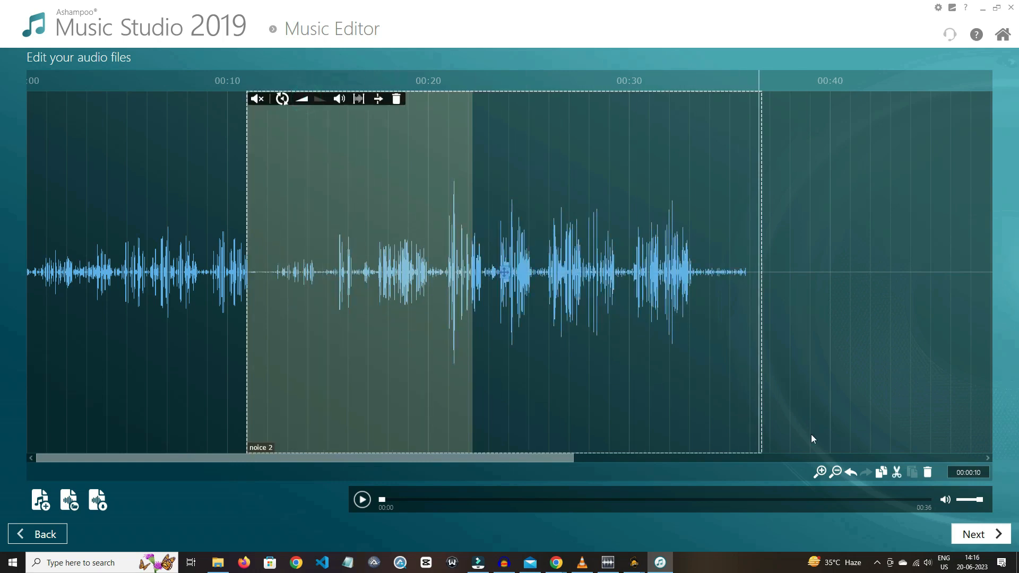
click(37, 534)
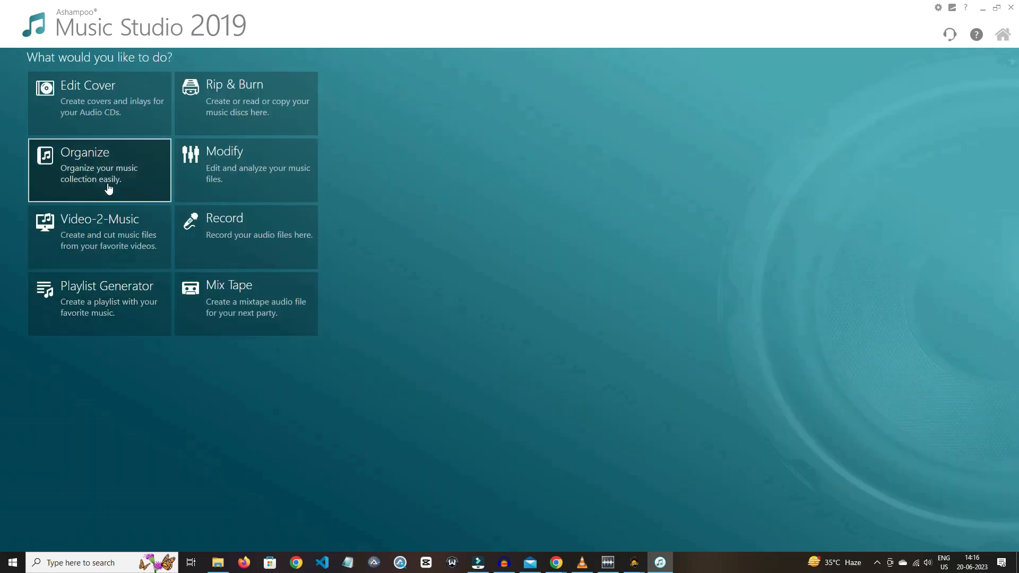
Load a video into Video-2-Music, then view the Rip & Burn options.
click(99, 170)
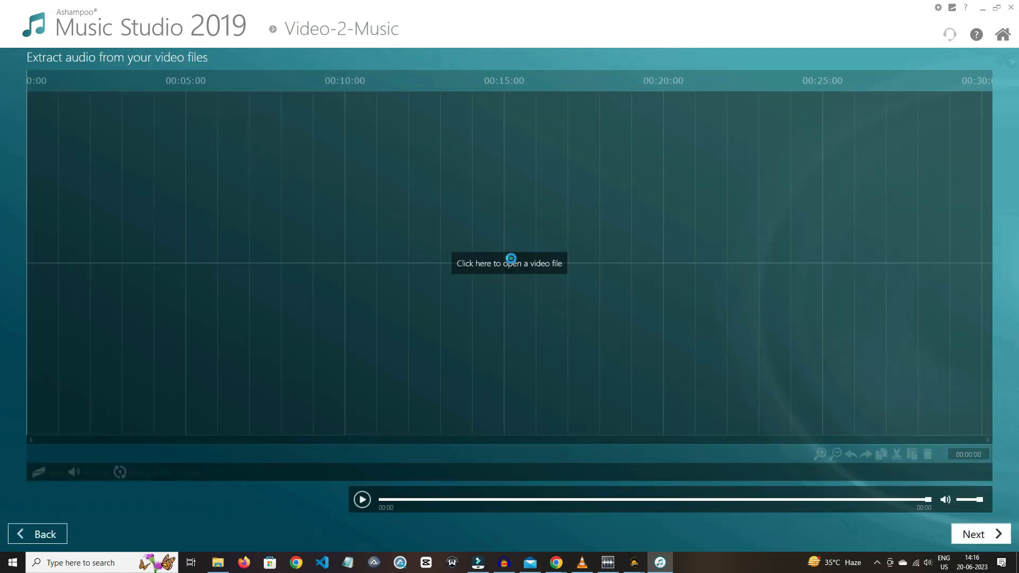
click(509, 264)
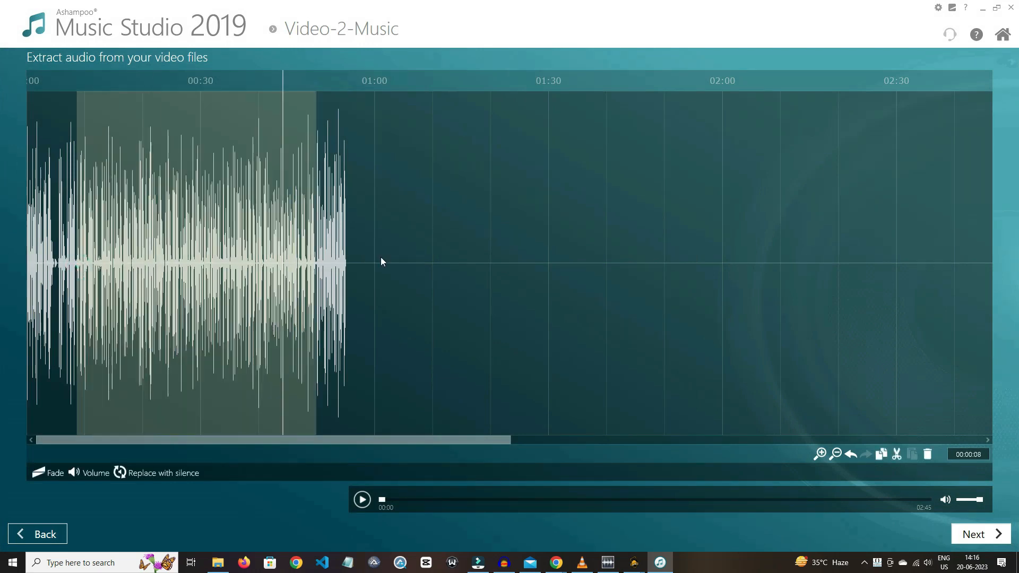
click(1002, 34)
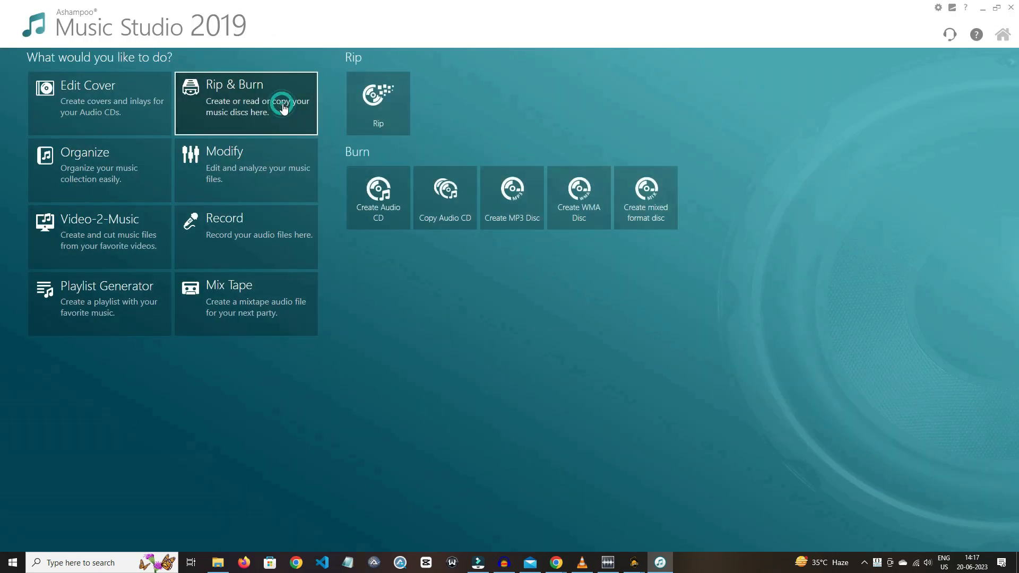
Open the CD Rip tool, go back, and add noice 2.wav to the Mix Tape.
click(377, 103)
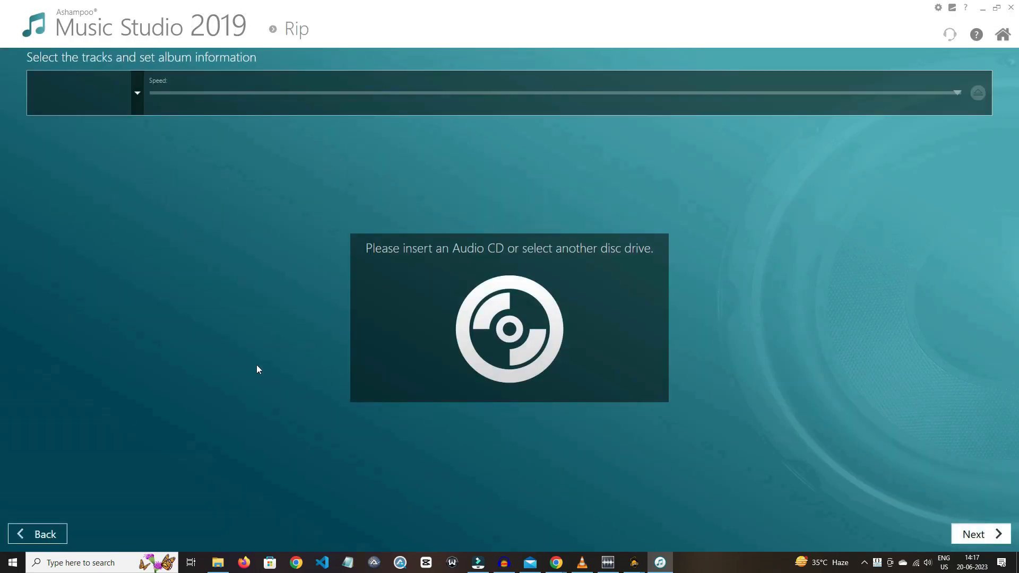
click(37, 533)
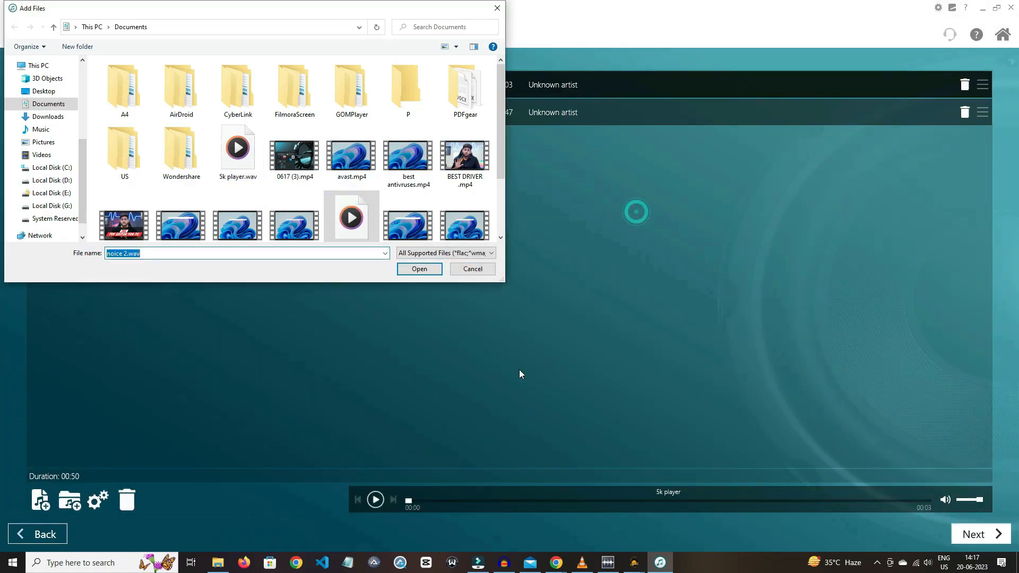
click(37, 533)
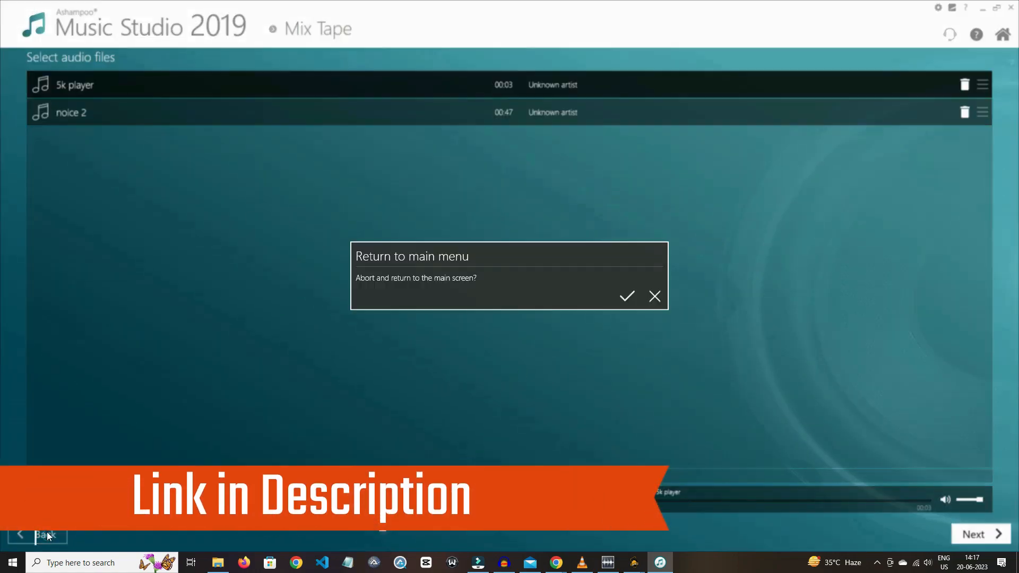
Leave Ashampoo, open MyEdit's Vocal Remover in Chrome, then switch to the Audio Trimmer.
click(626, 296)
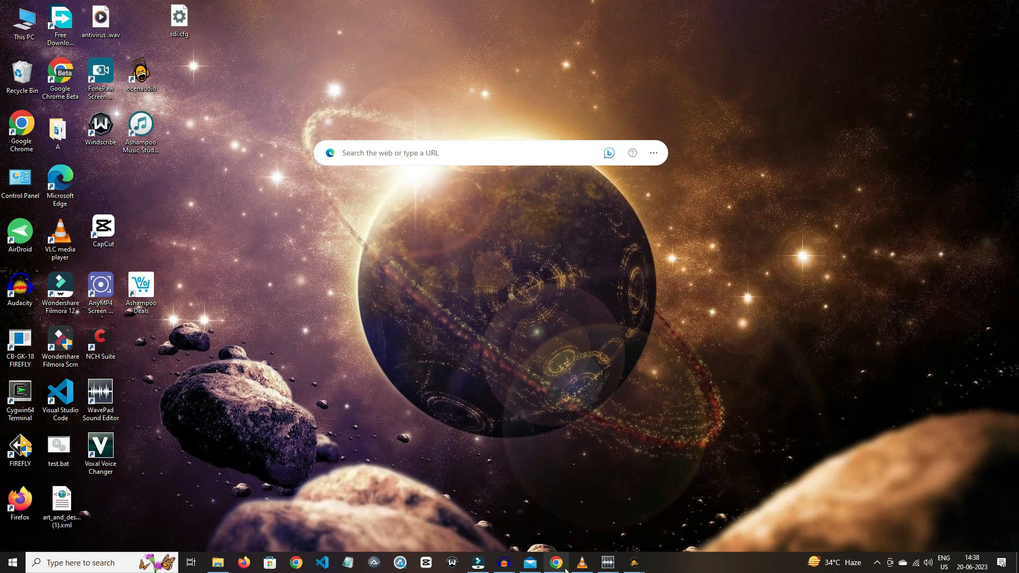
click(555, 563)
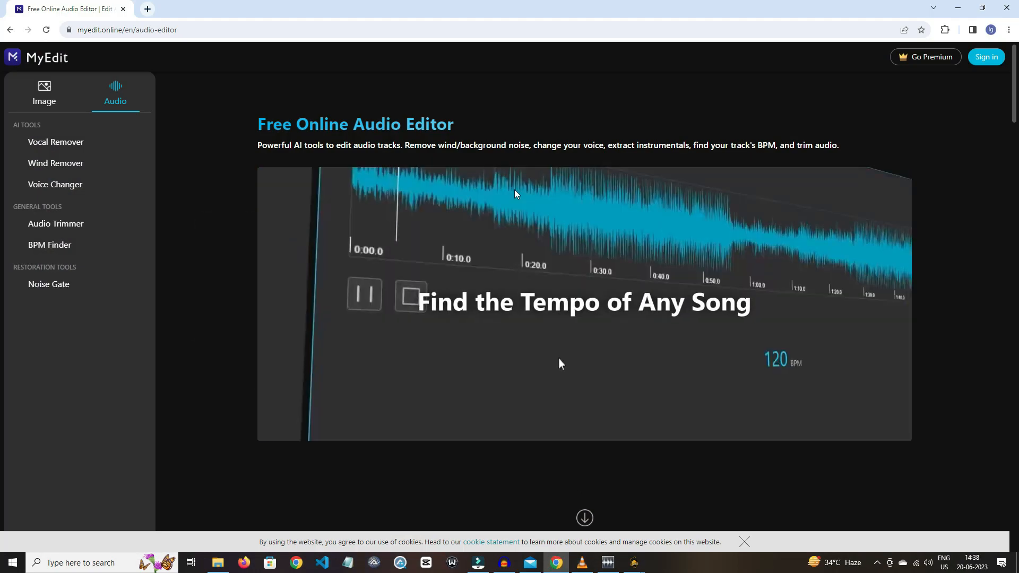
click(55, 142)
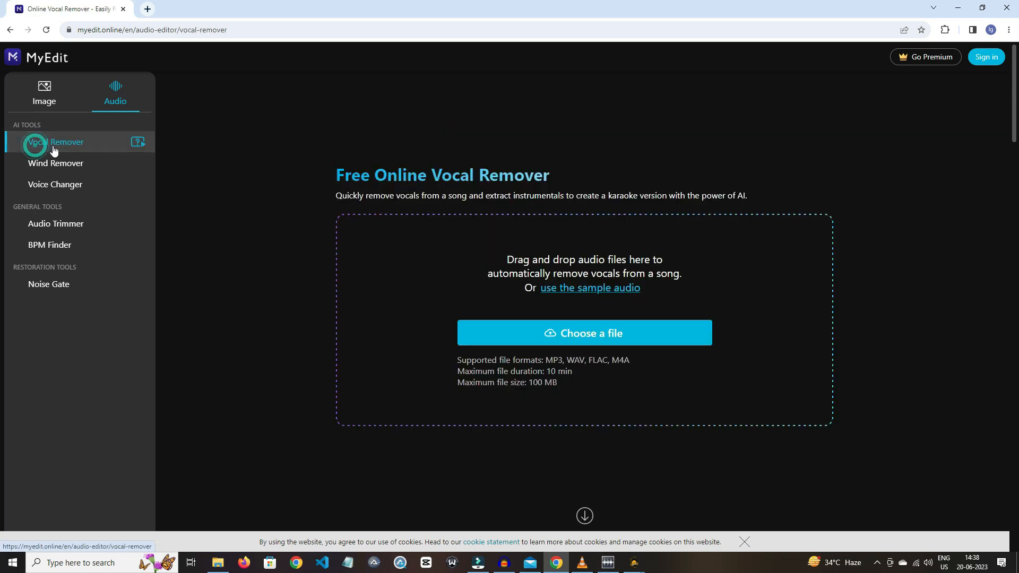
mouse_move(67, 188)
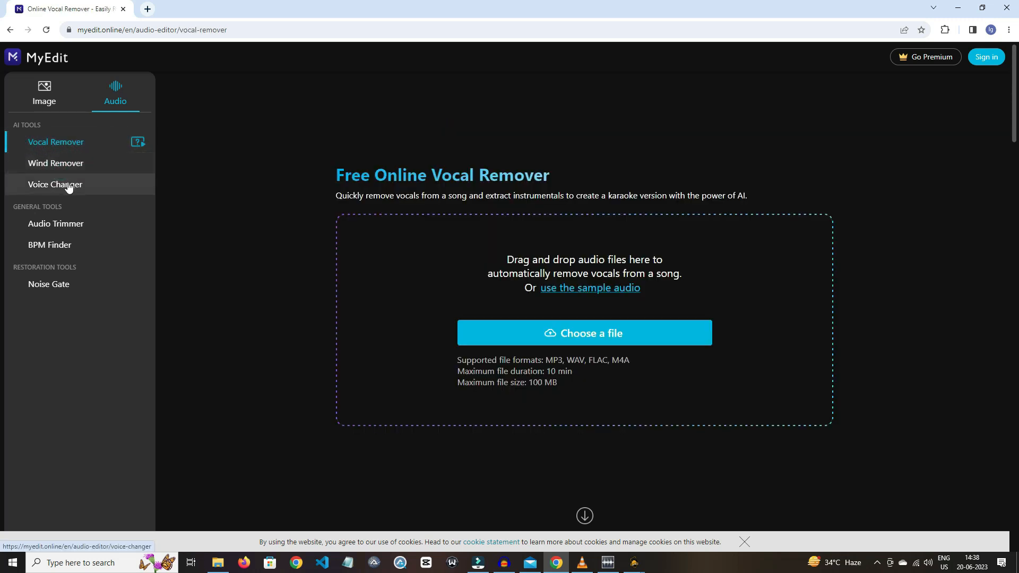
mouse_move(101, 163)
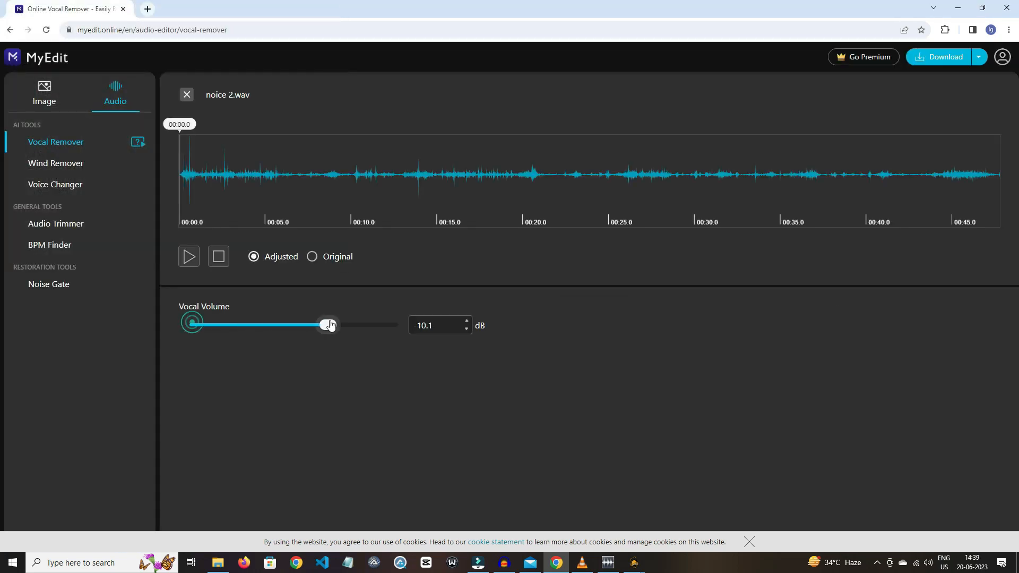
click(56, 224)
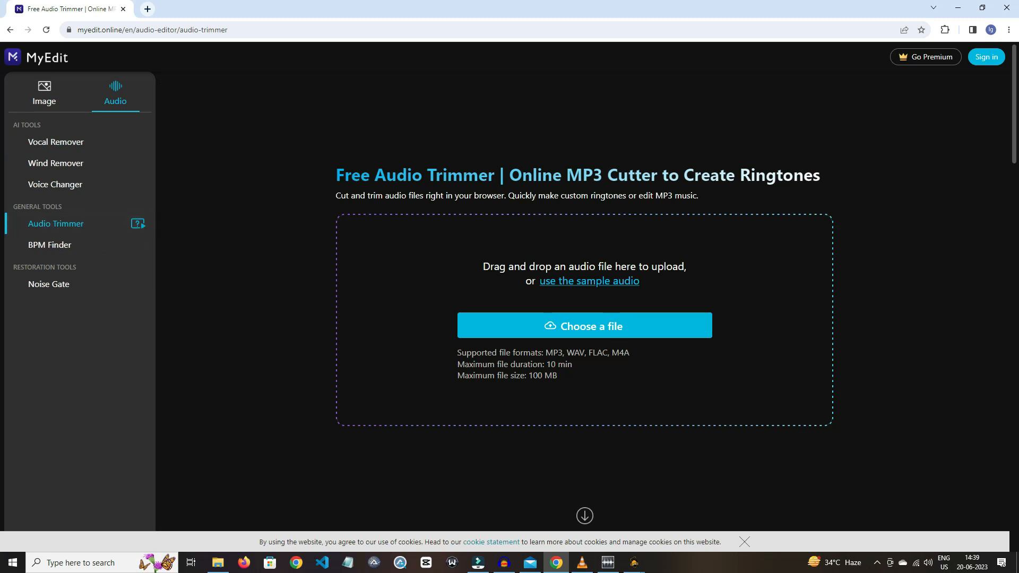
mouse_move(765, 265)
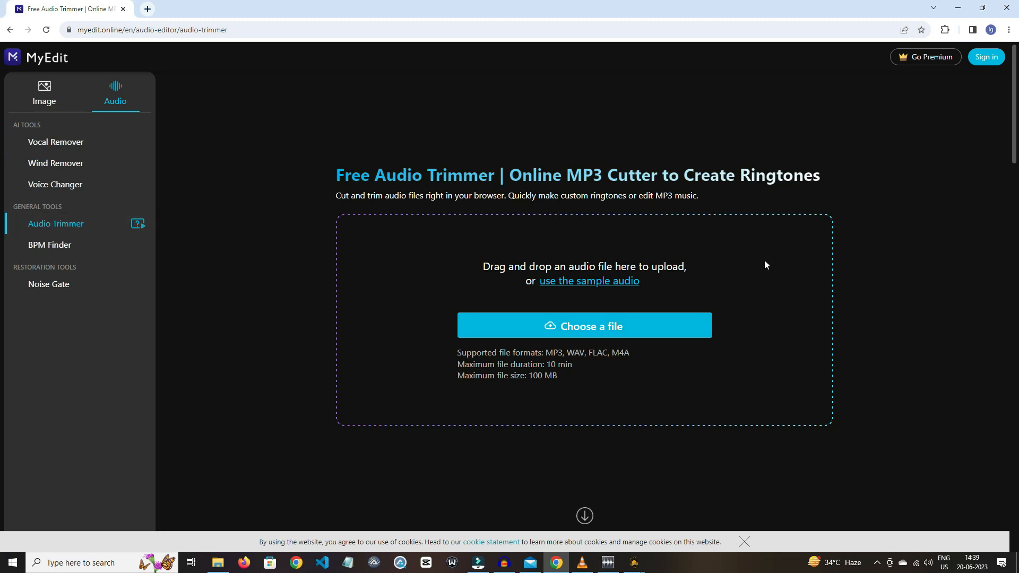
mouse_move(87, 255)
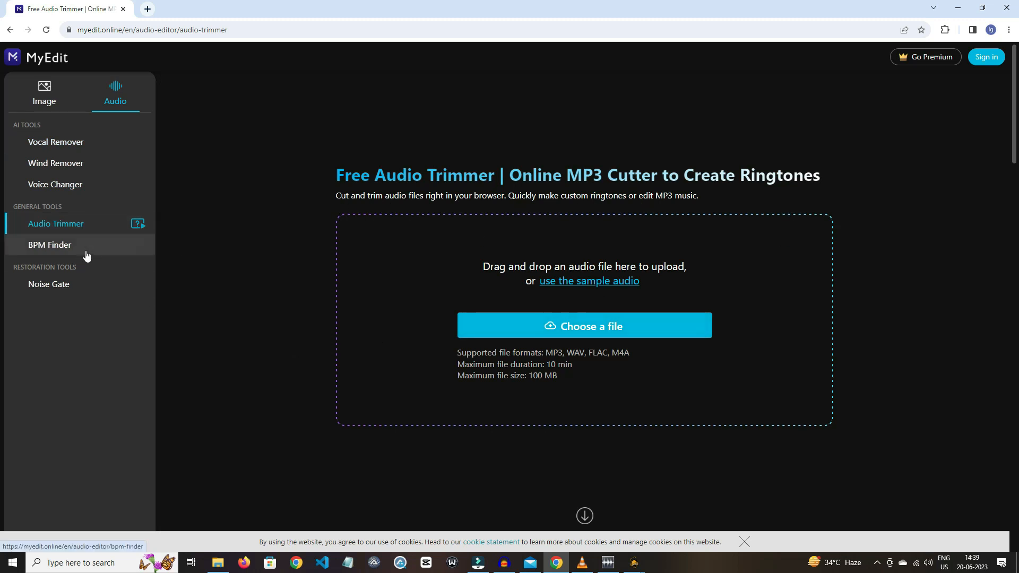
Pass through BPM Finder to Background Noise Remover and pick noice 2.wav from Documents.
click(49, 246)
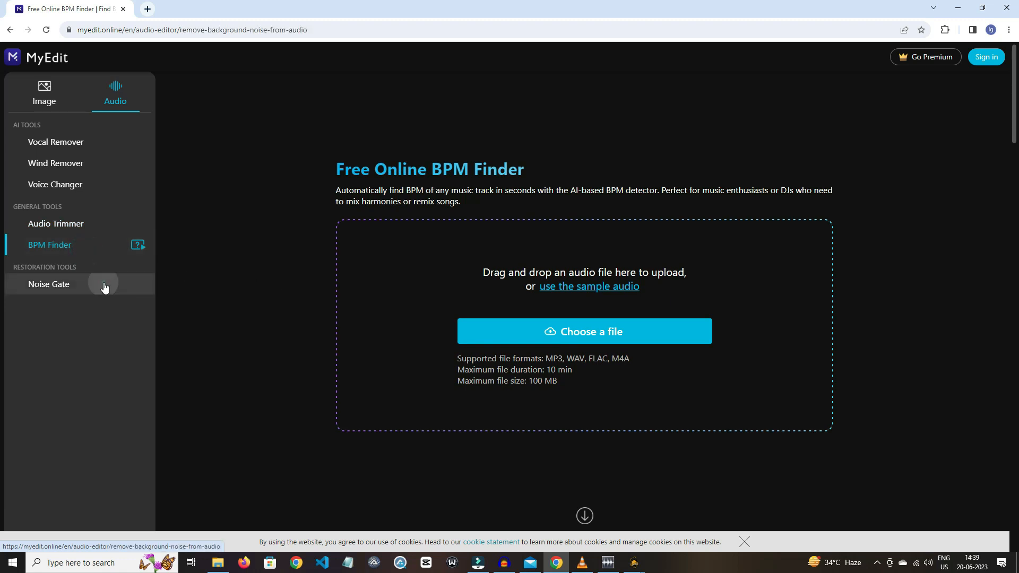
click(48, 284)
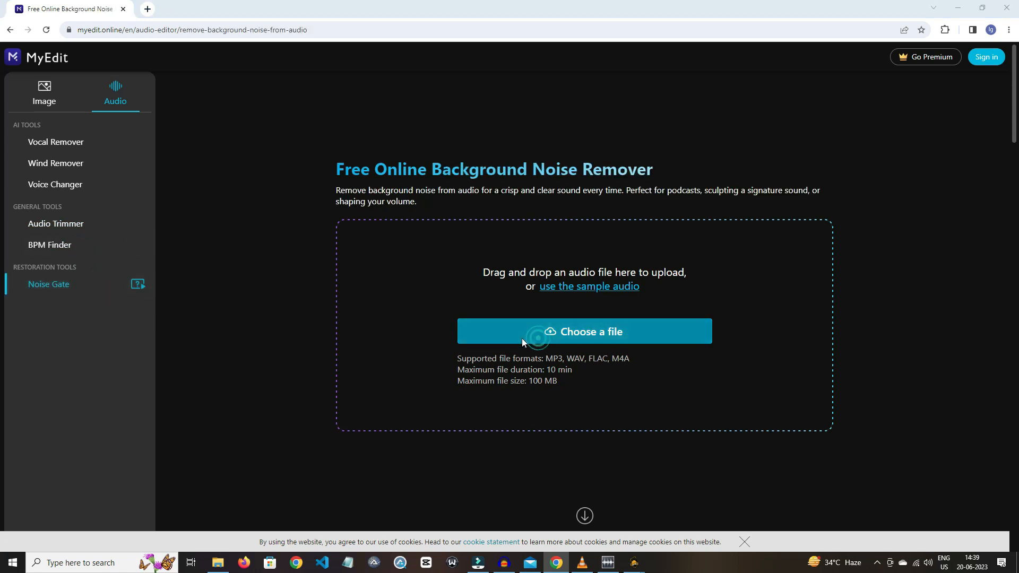
click(584, 331)
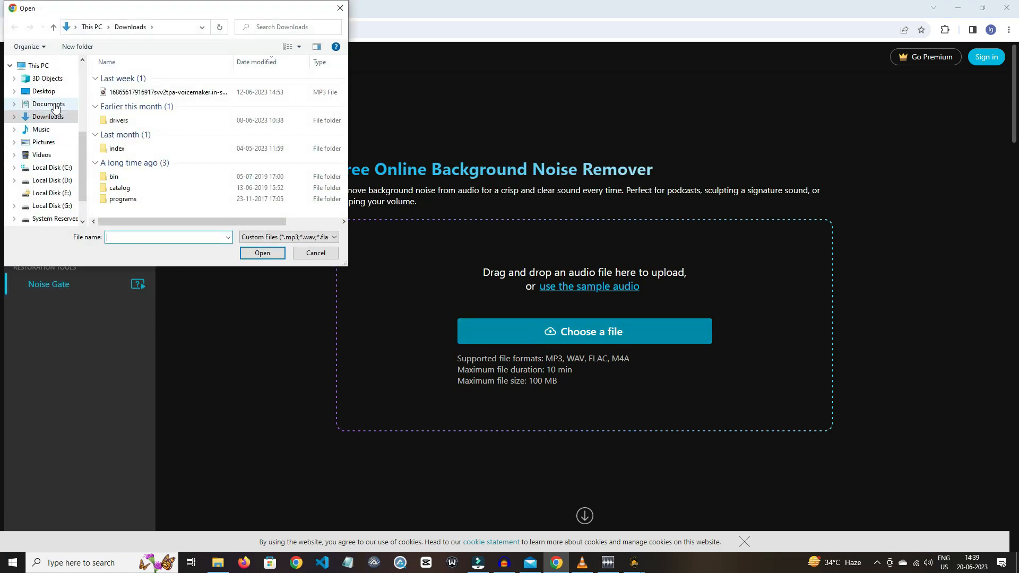
click(49, 104)
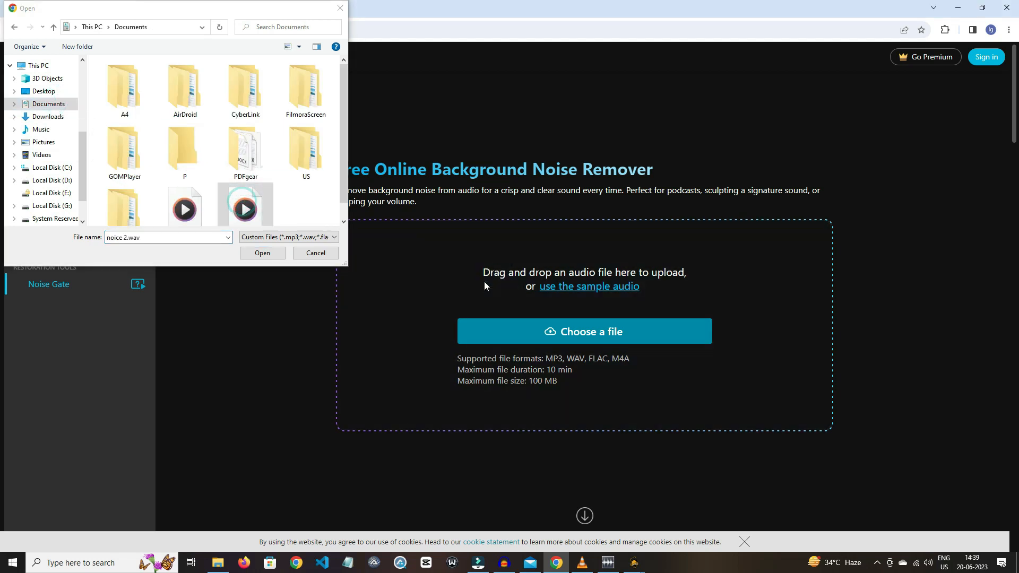